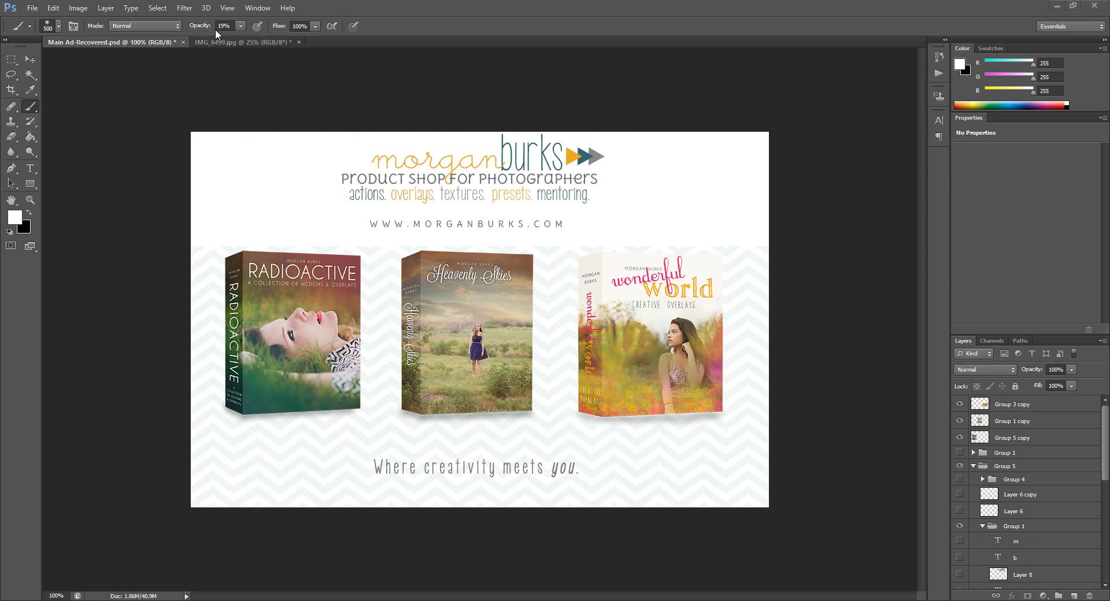
Step: Switch to the IMG_6499.jpg portrait document instead of the ad layout
left_click(244, 42)
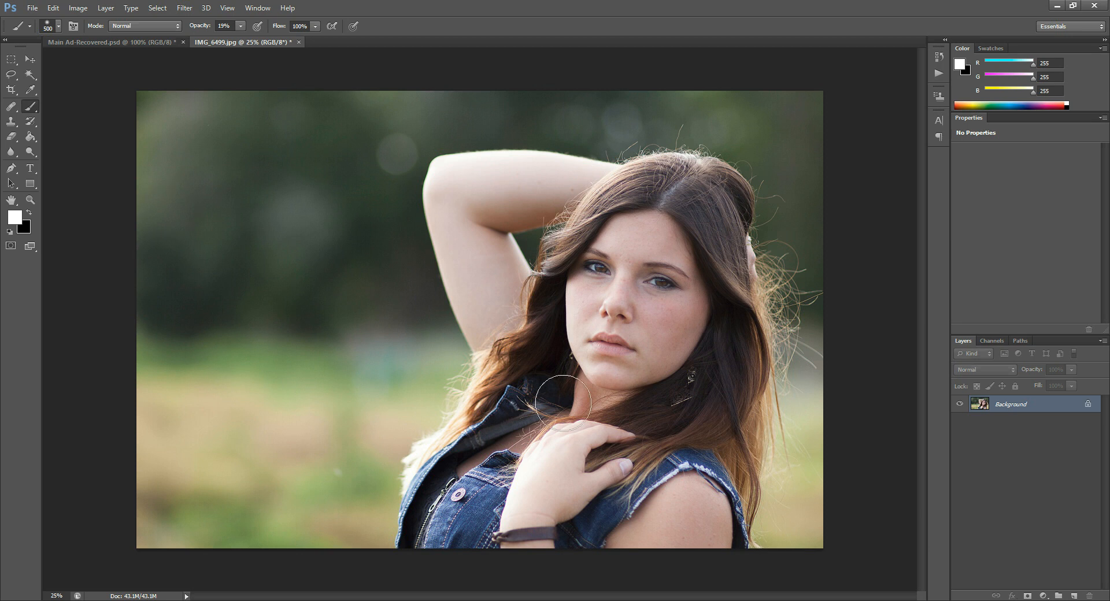
mouse_move(722, 230)
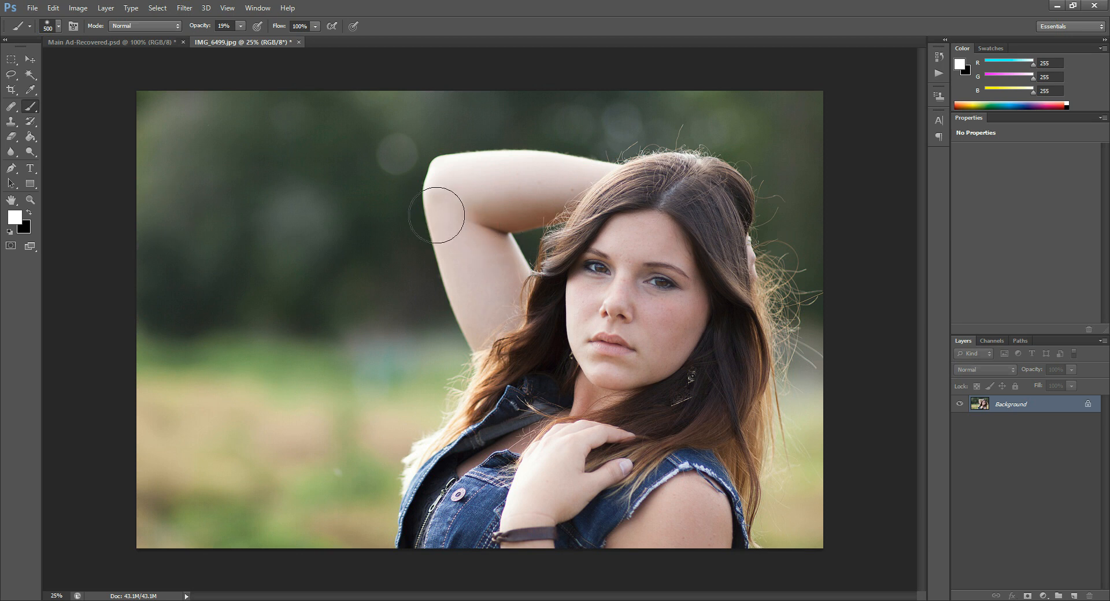
mouse_move(883, 281)
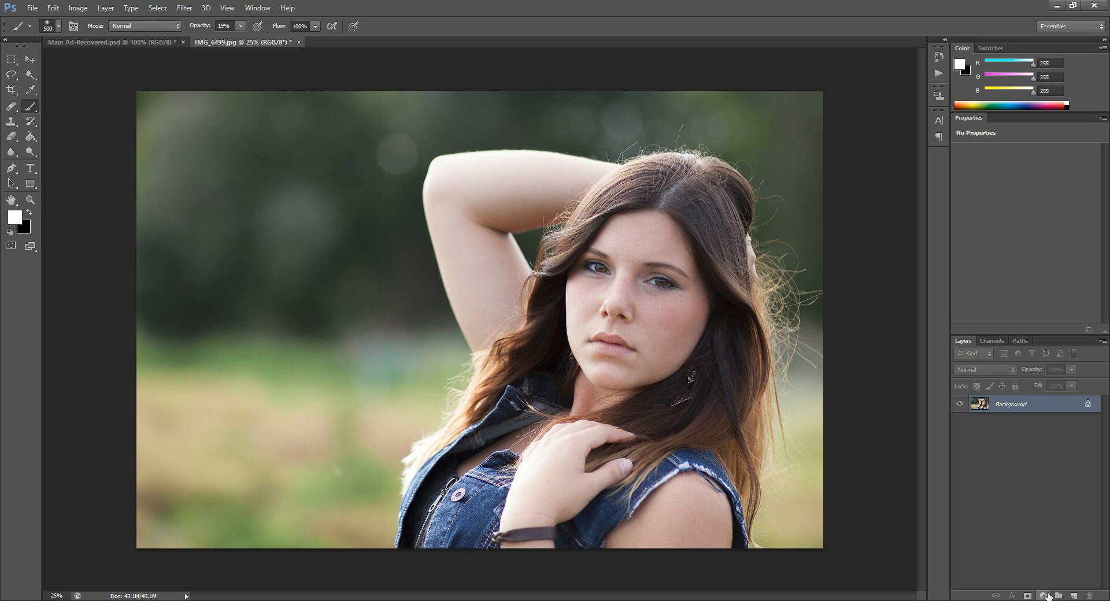
Step: Add a Curves adjustment layer and raise a midtone curve point to brighten the portrait
left_click(1043, 595)
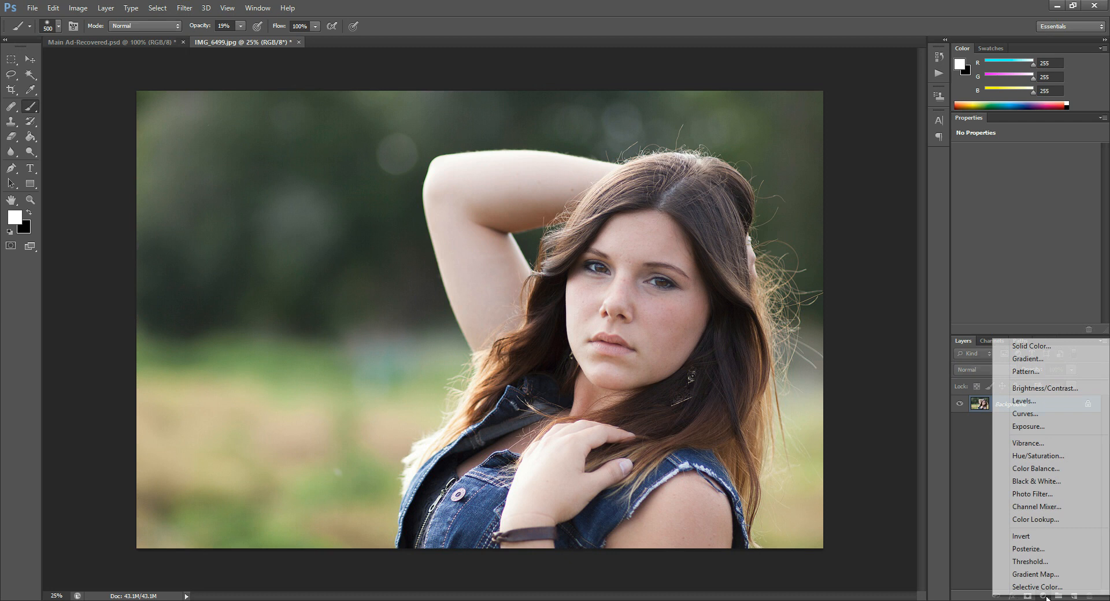
left_click(1024, 413)
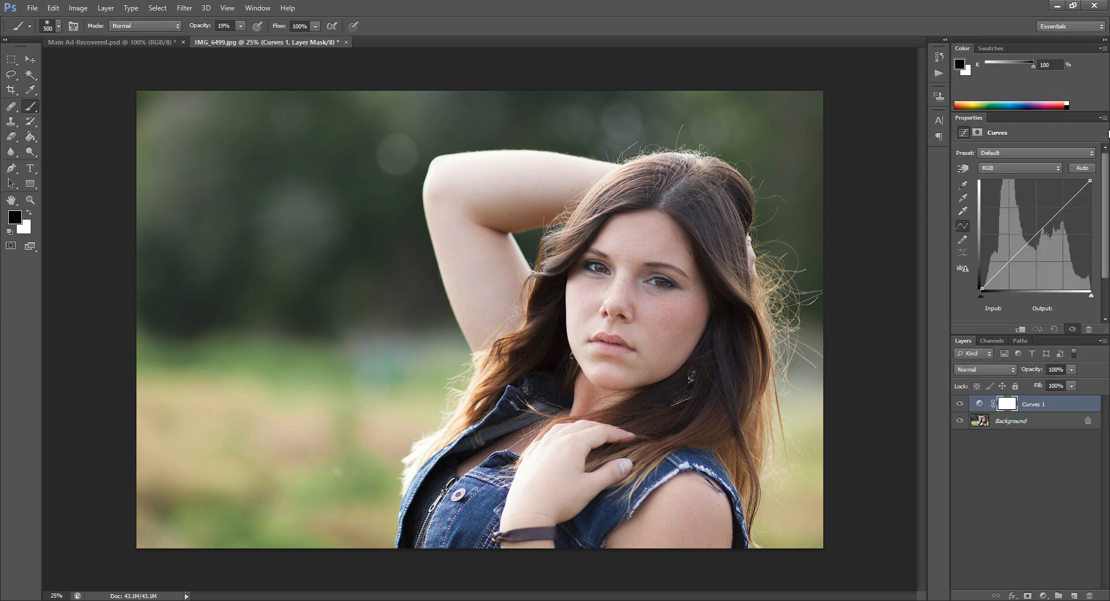
left_click(1034, 234)
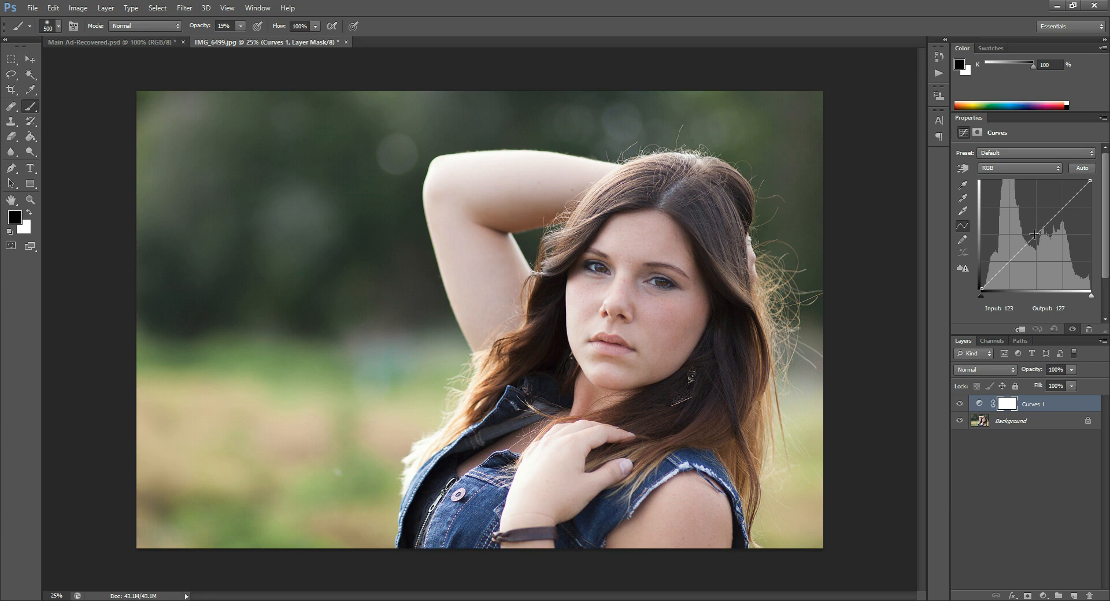
left_click_drag(1034, 233, 1035, 225)
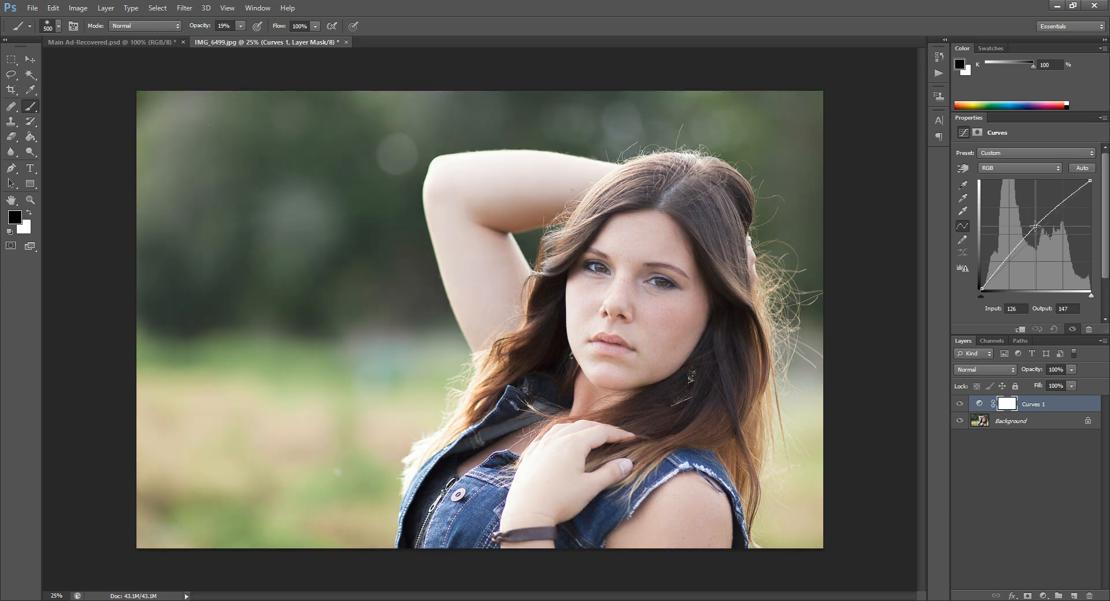
left_click_drag(1037, 227, 1033, 223)
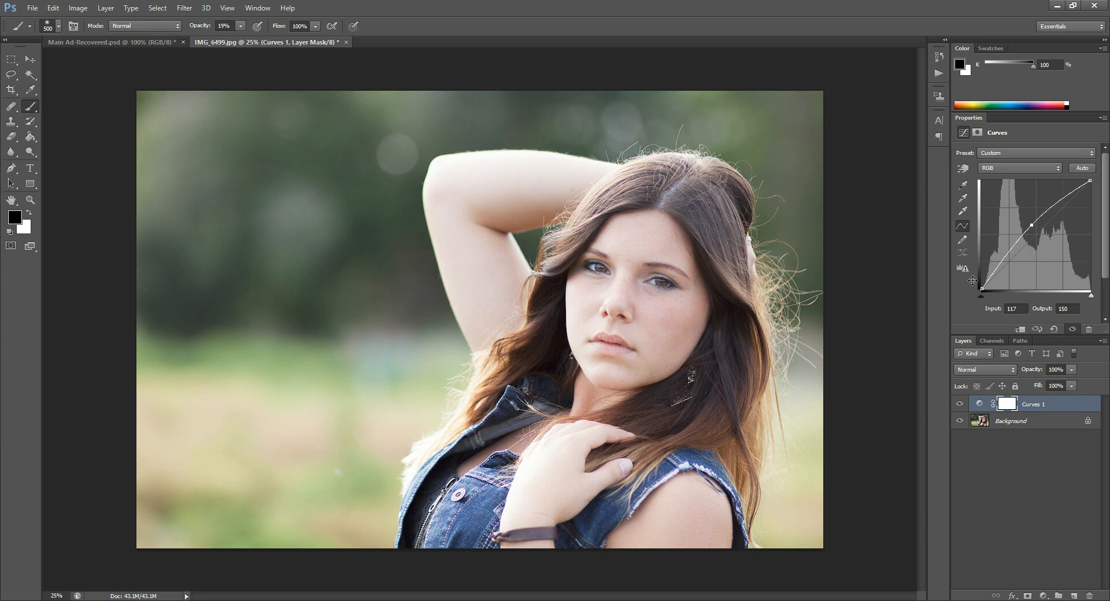
mouse_move(981, 293)
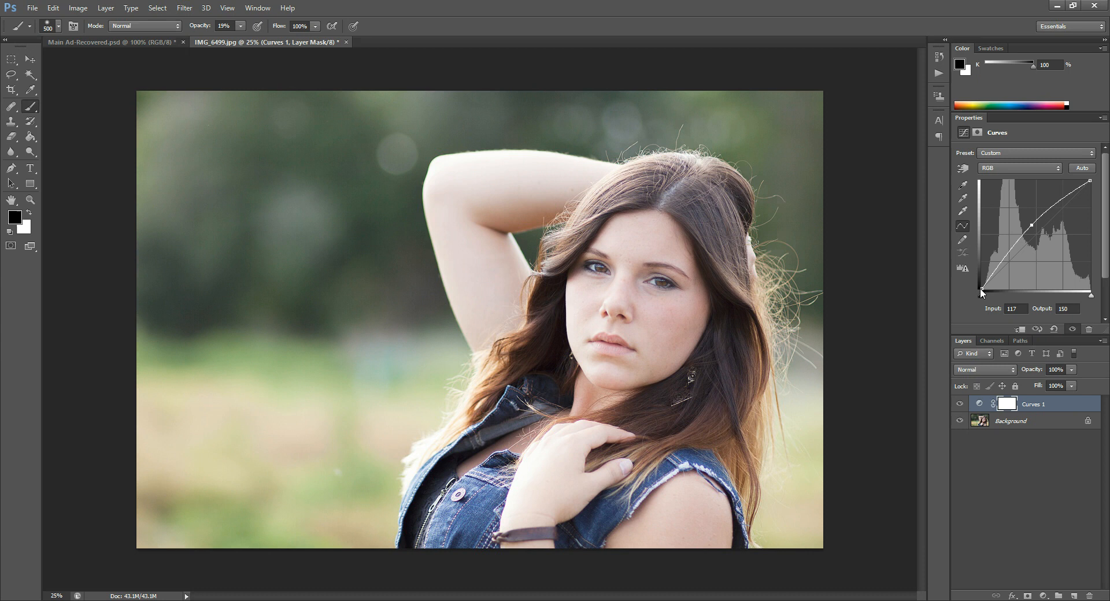
Step: Add a shadow point on the curve and set it near Input 37, Output 29
left_click_drag(984, 290, 984, 287)
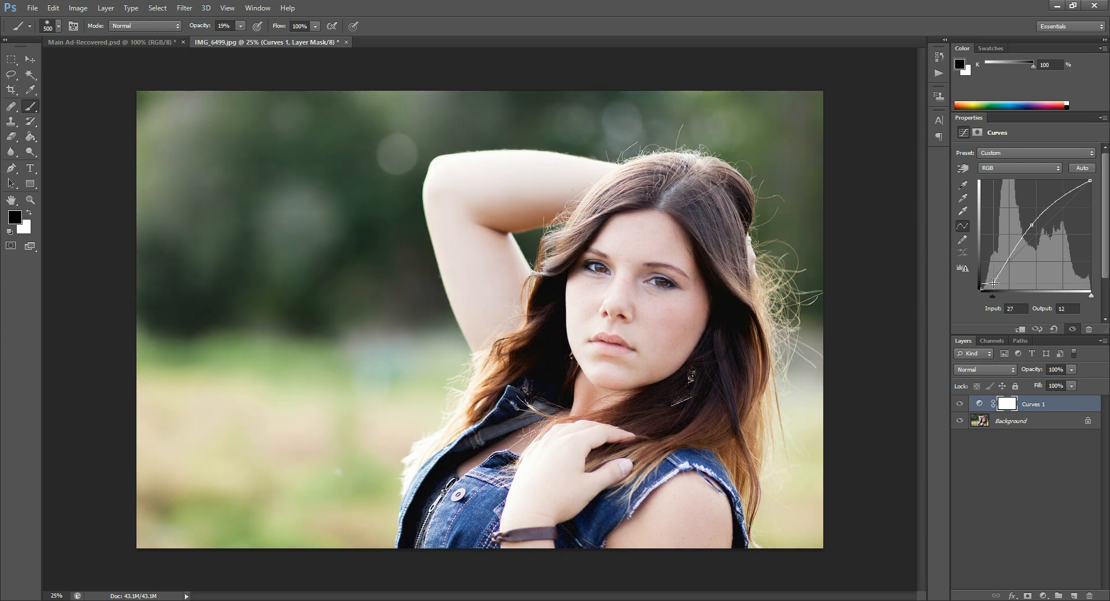
left_click_drag(991, 284, 994, 283)
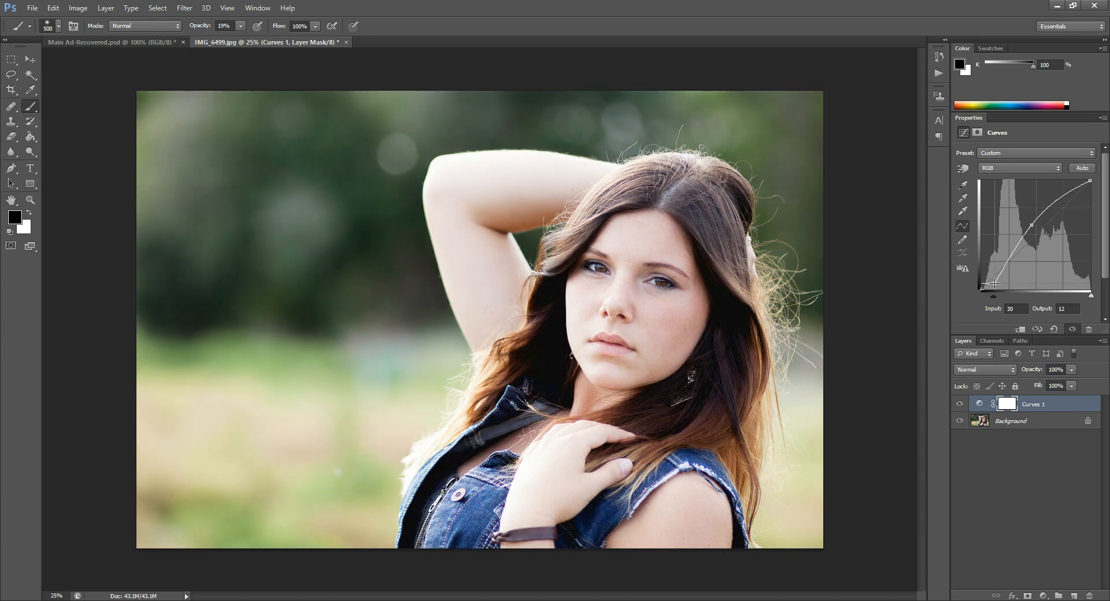
left_click_drag(994, 284, 998, 276)
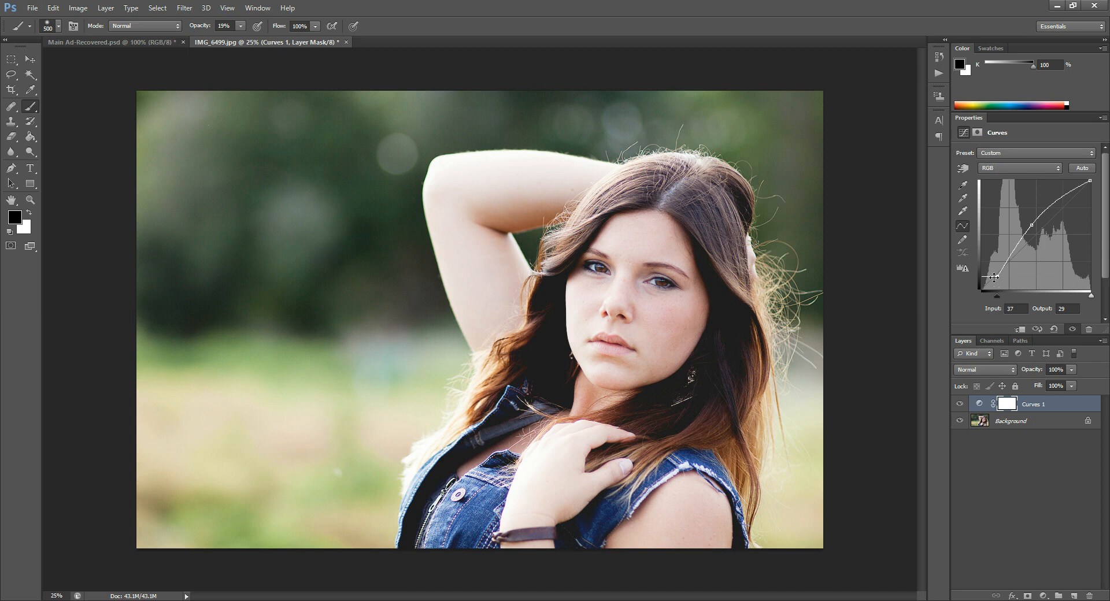
mouse_move(716, 343)
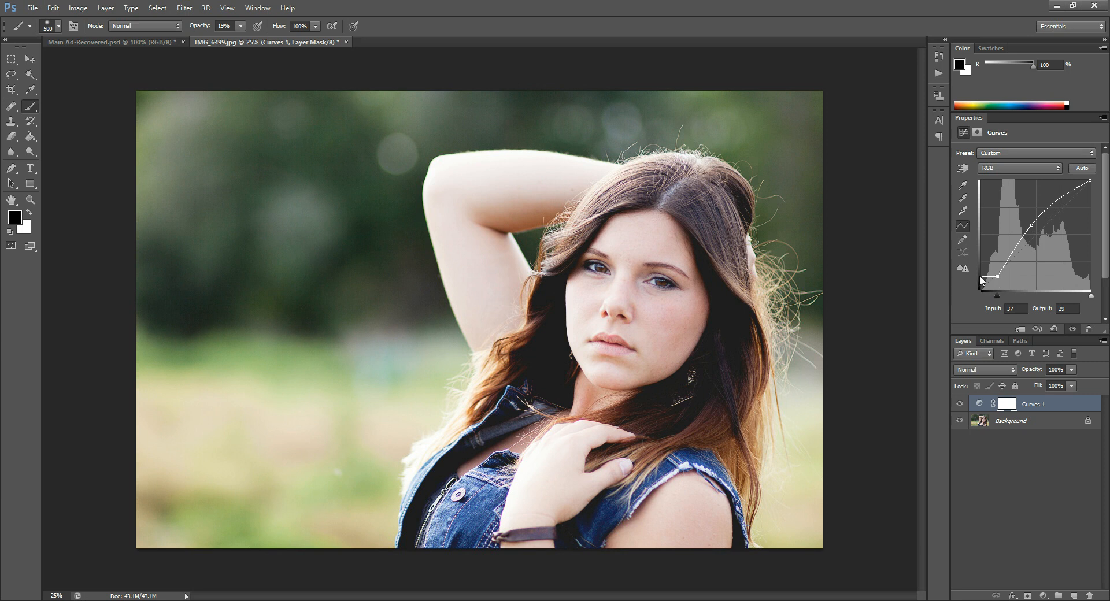
mouse_move(725, 314)
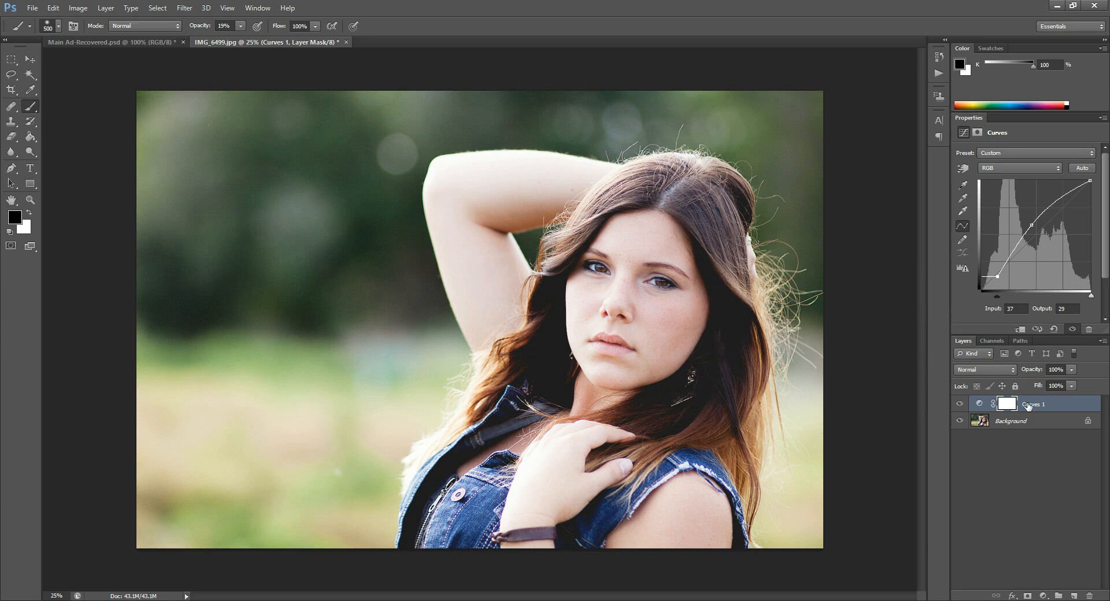
Step: Add a beige Solid Color fill layer and blend it in Soft Light
left_click(1033, 329)
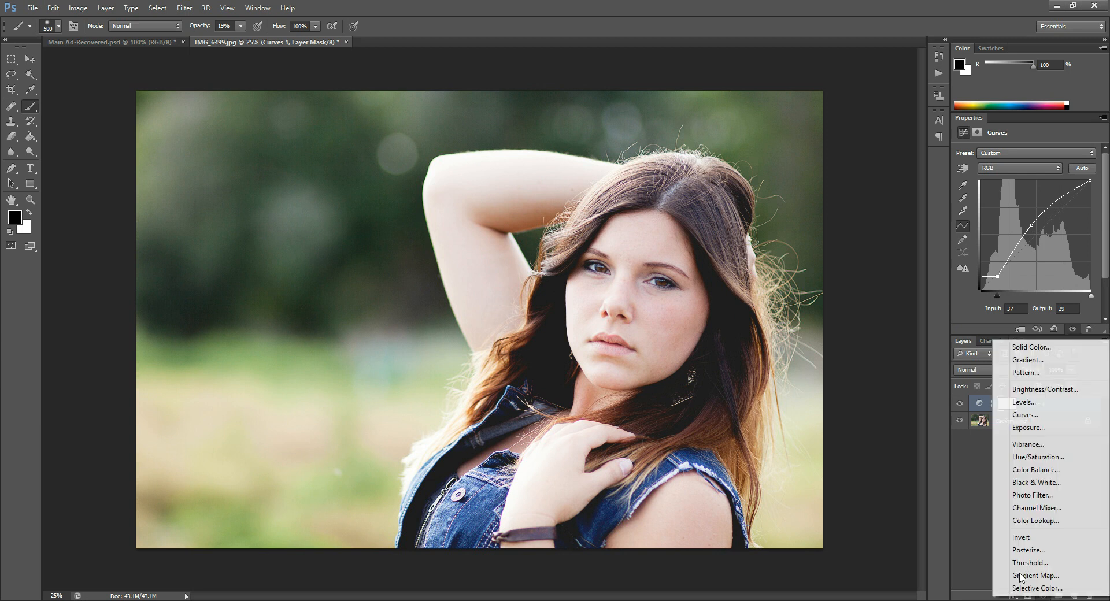
left_click(1031, 347)
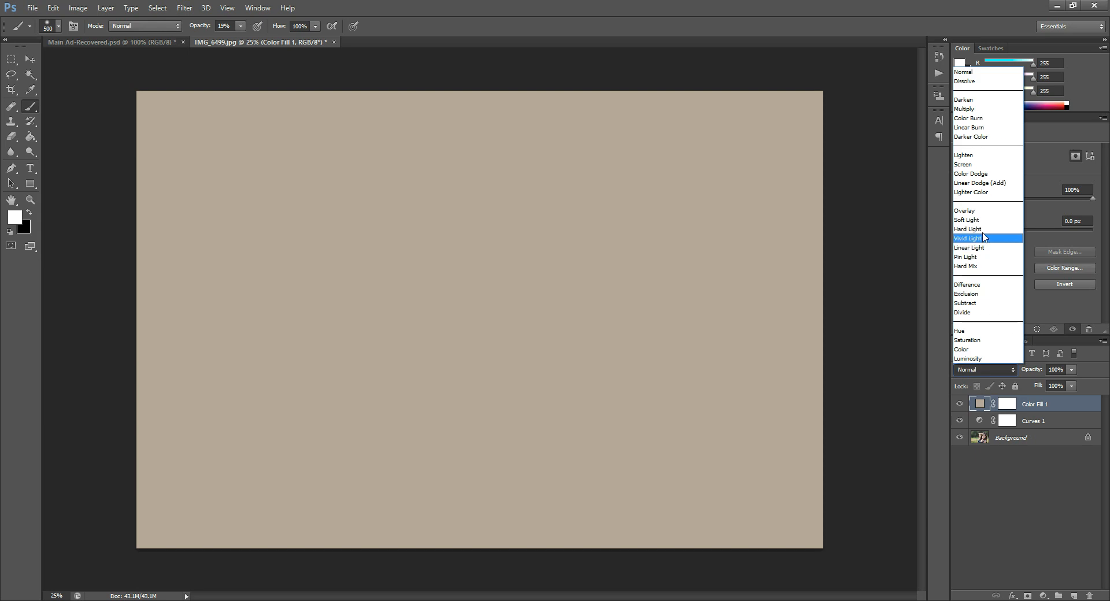
left_click(967, 219)
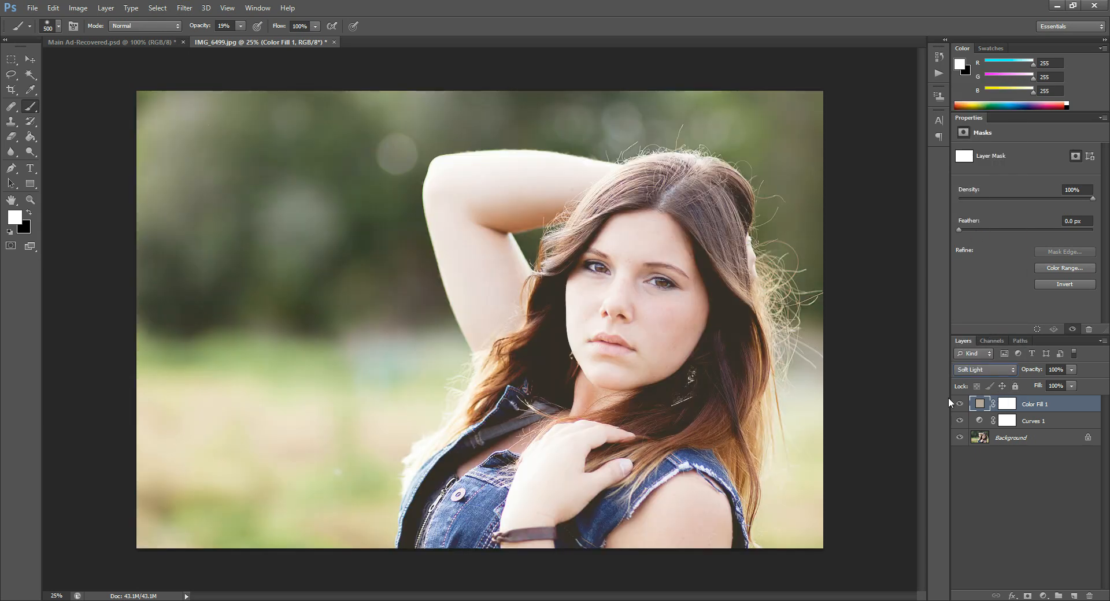
left_click(960, 404)
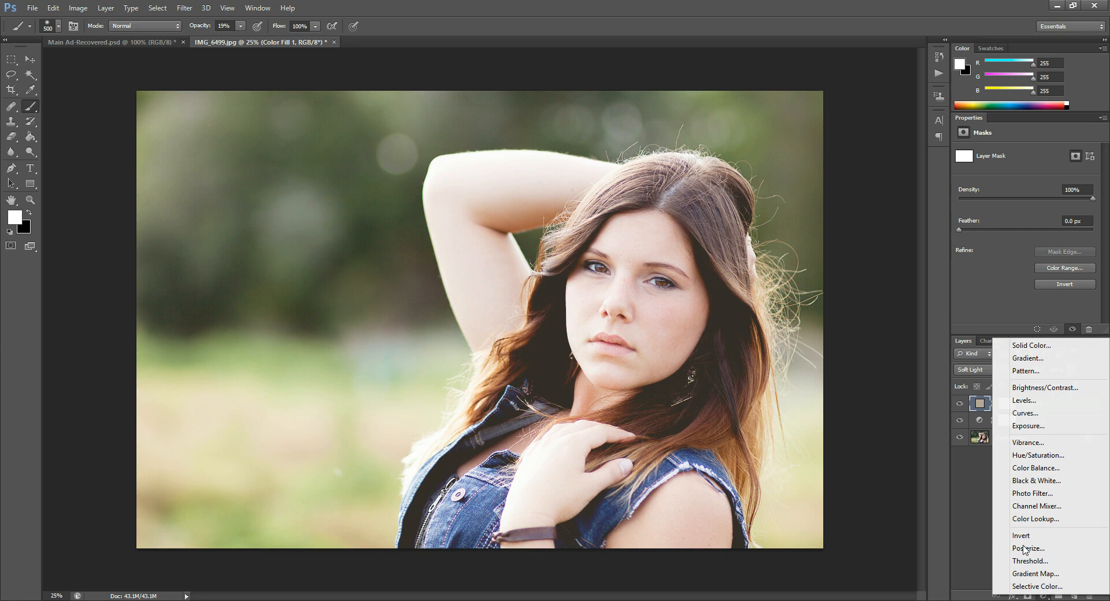
mouse_move(1023, 400)
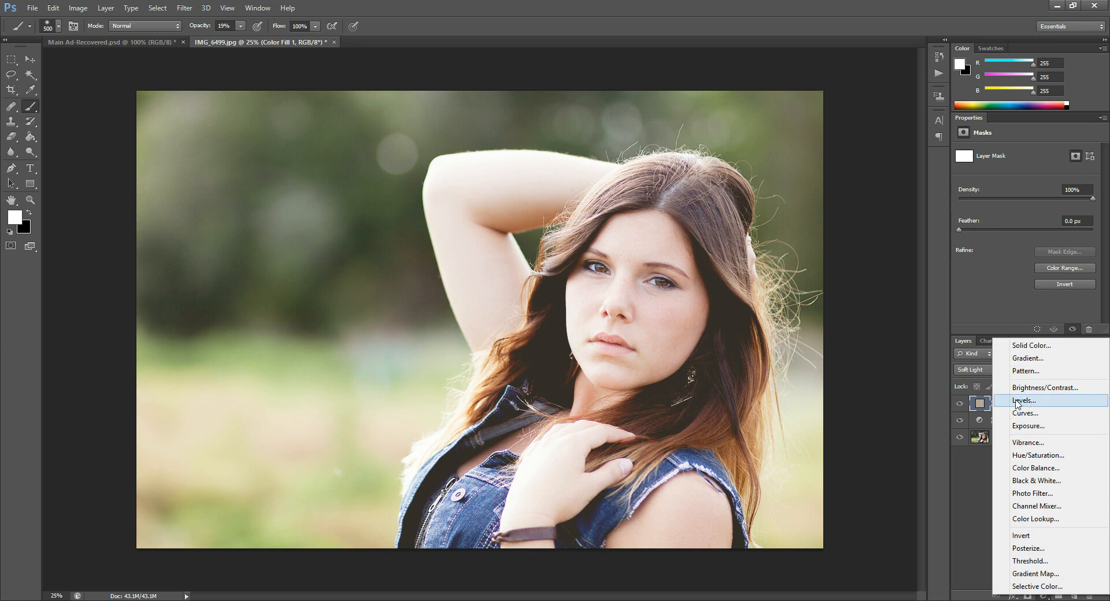
mouse_move(1018, 403)
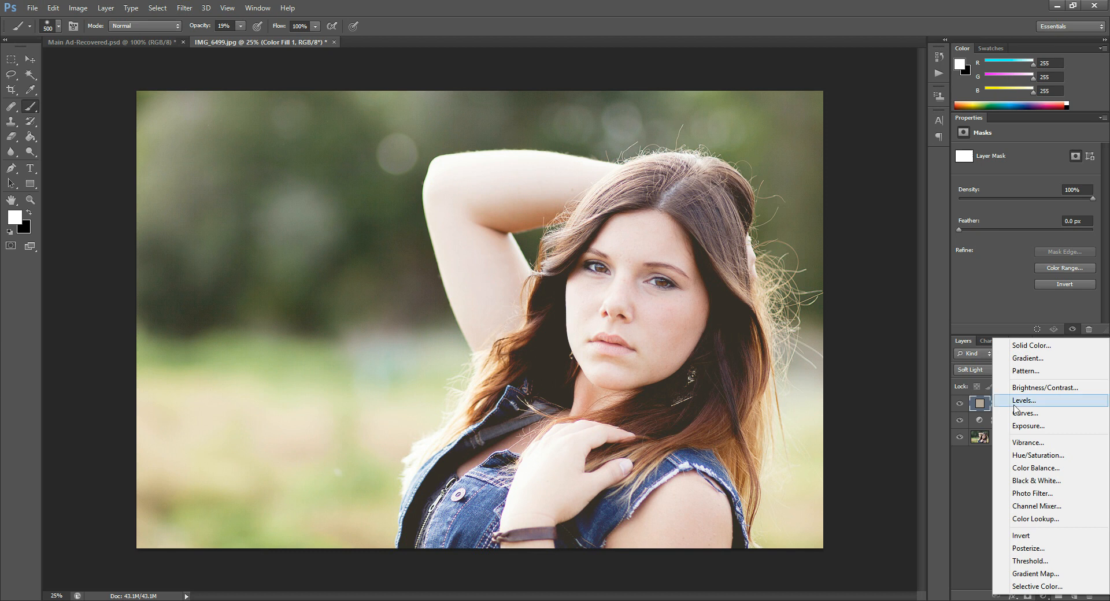
mouse_move(1034, 387)
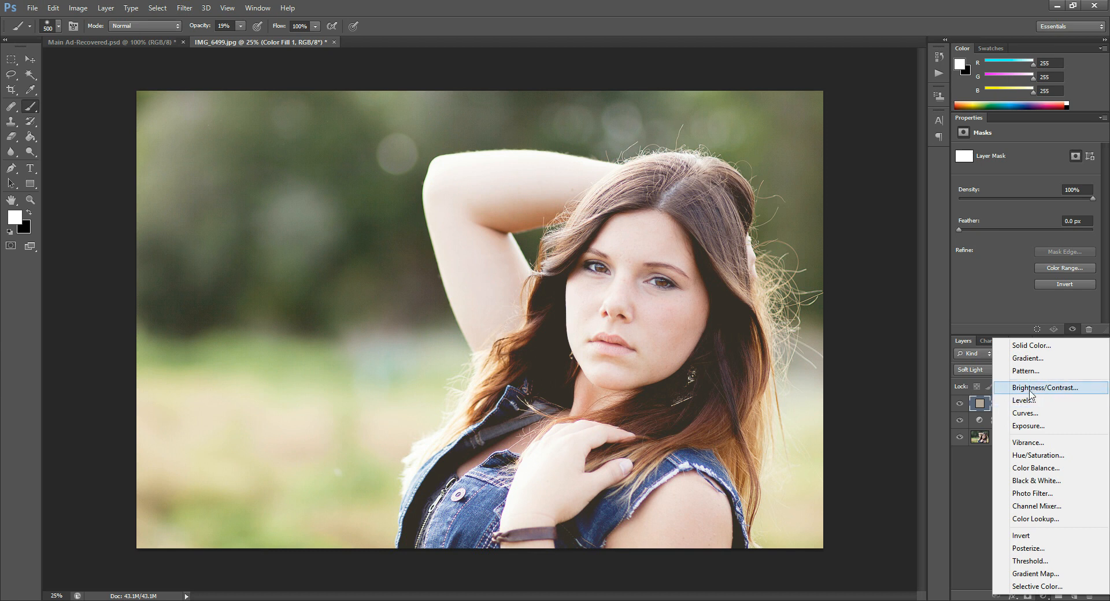
Step: Add a Levels adjustment layer above the Color Fill and show its channel list
left_click(1022, 400)
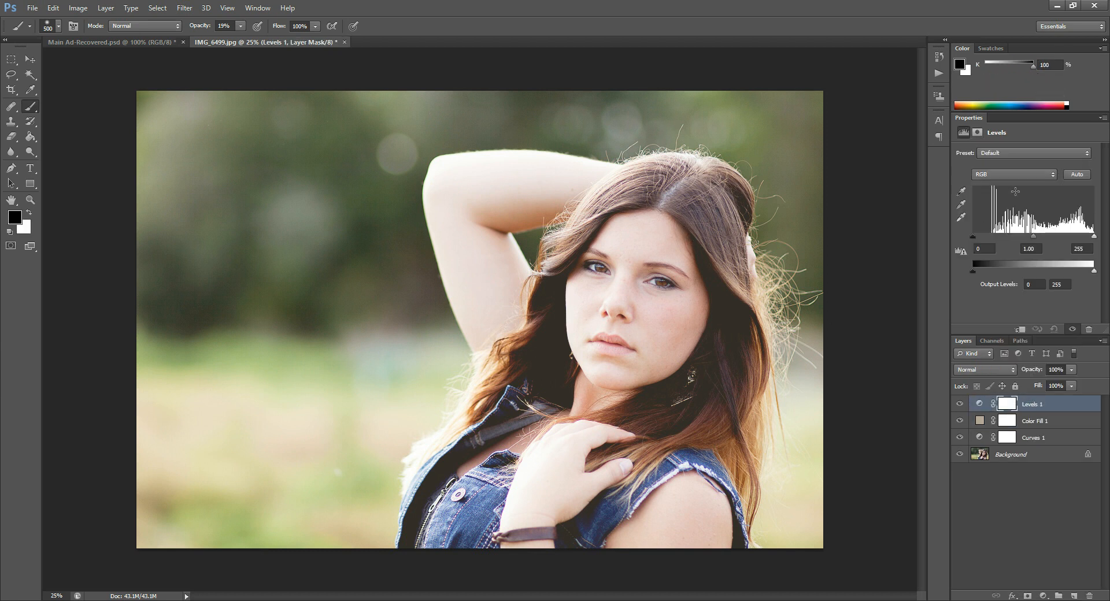
left_click(1013, 174)
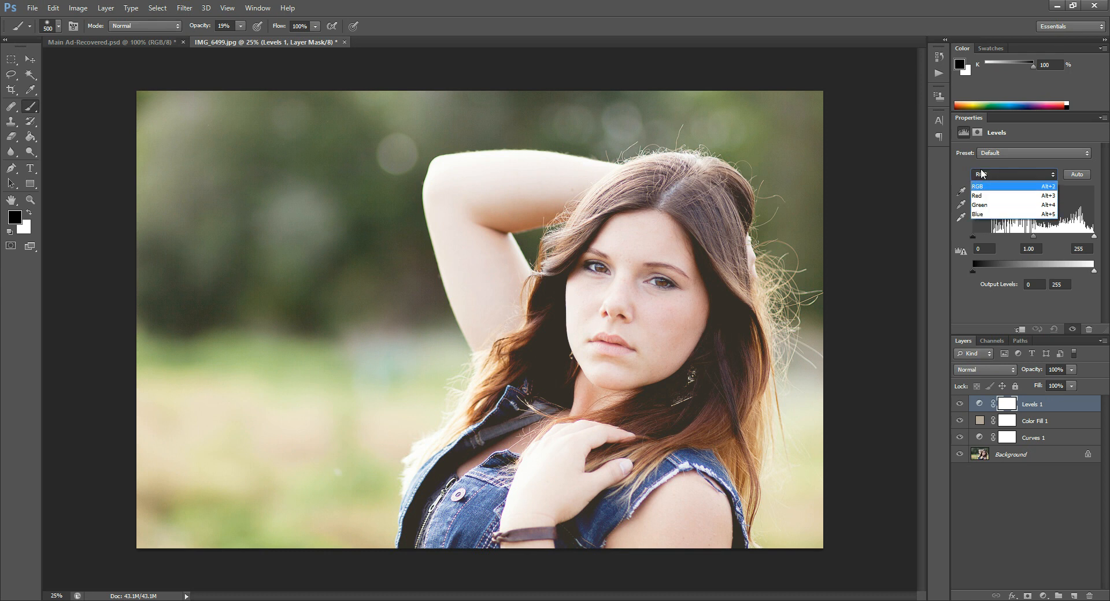
Step: Set the Levels Blue channel black input to 15 and midtones to 1.16
left_click(979, 214)
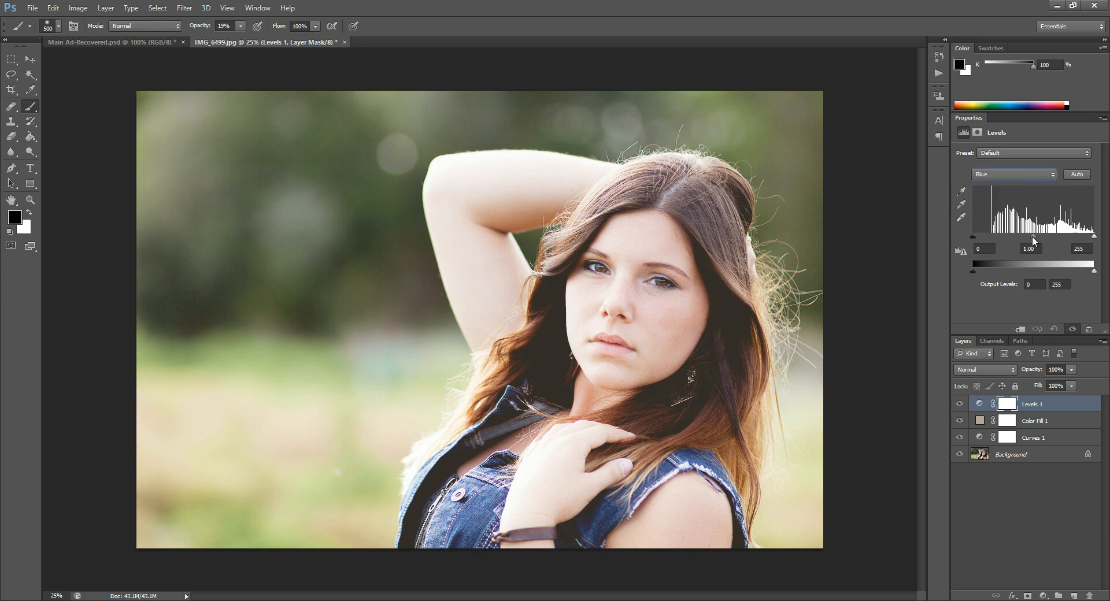
left_click_drag(1025, 239, 1033, 240)
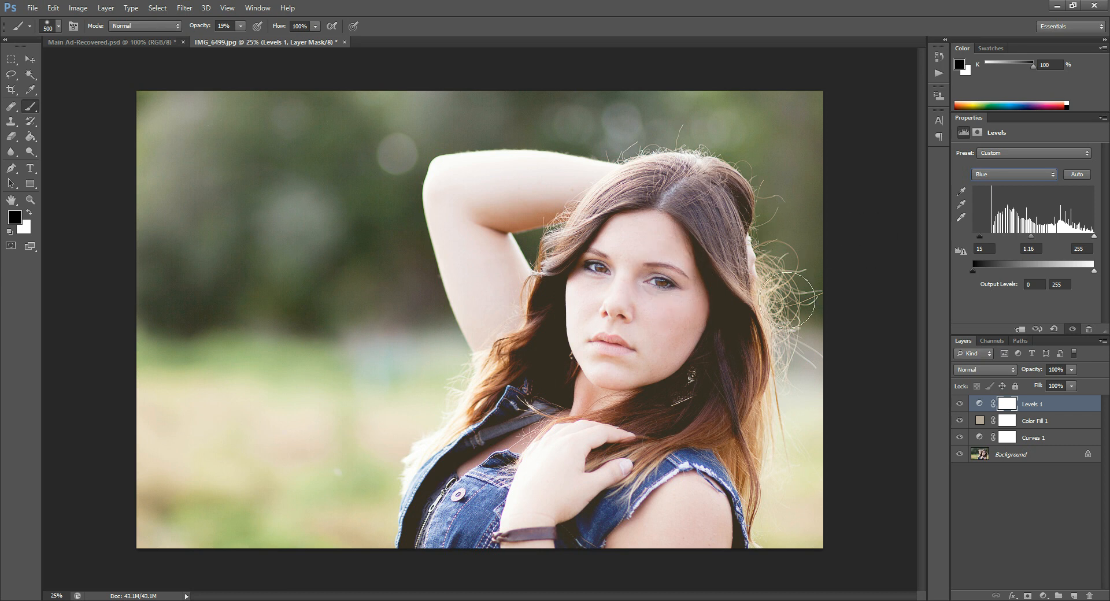
mouse_move(738, 346)
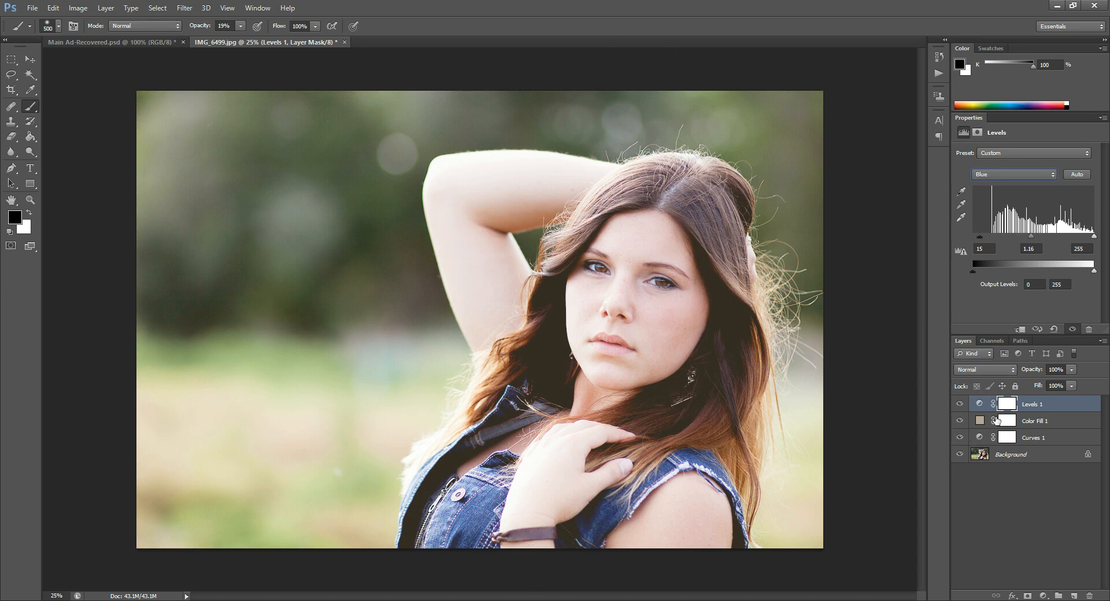
mouse_move(986, 428)
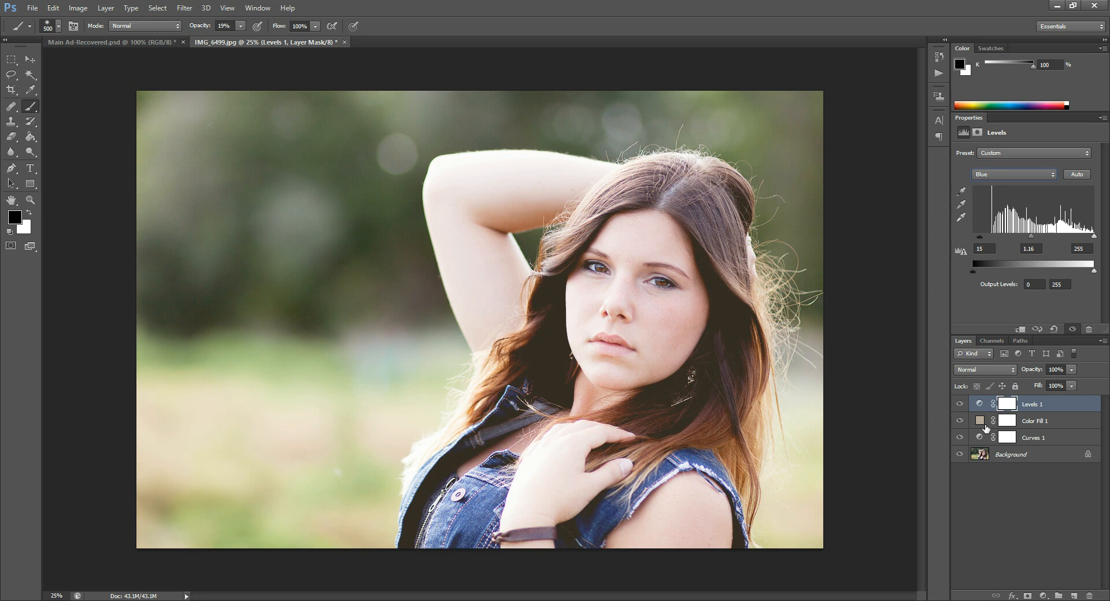
mouse_move(1028, 418)
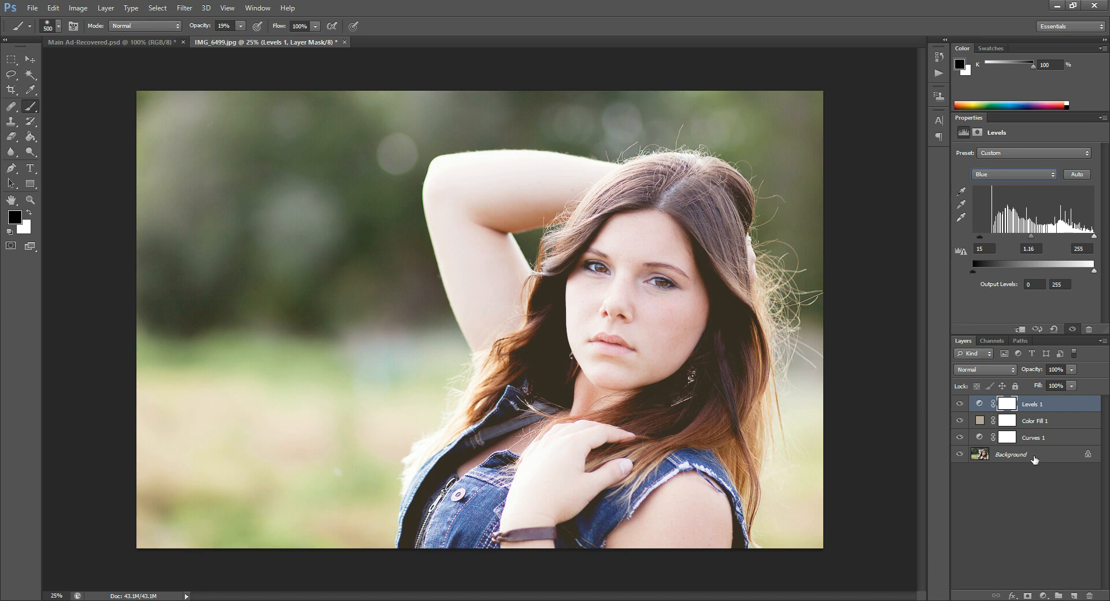
mouse_move(1024, 421)
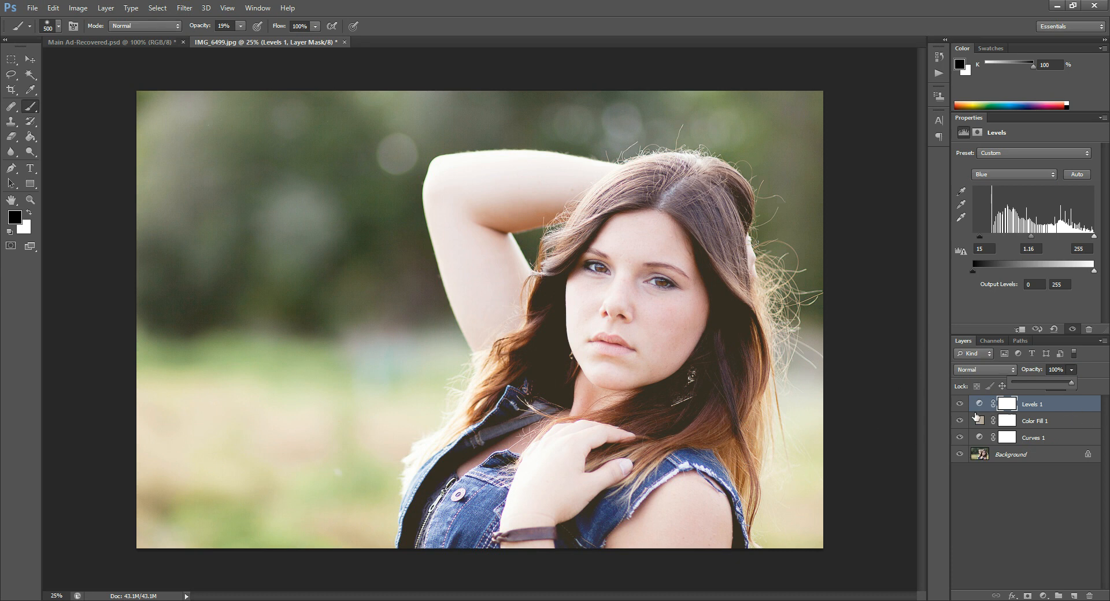
mouse_move(495, 460)
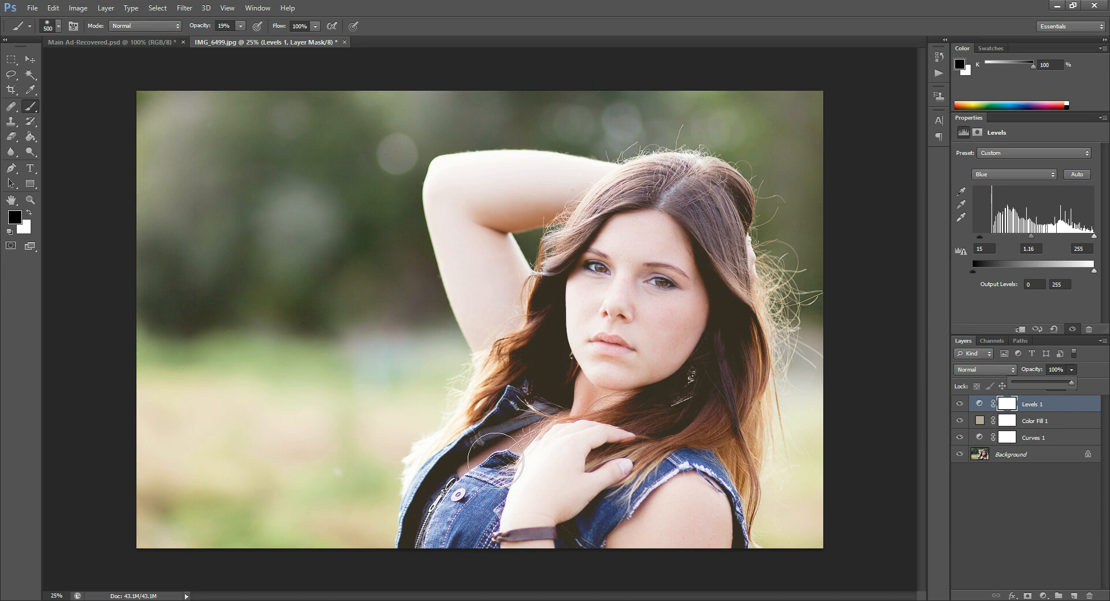
mouse_move(1008, 591)
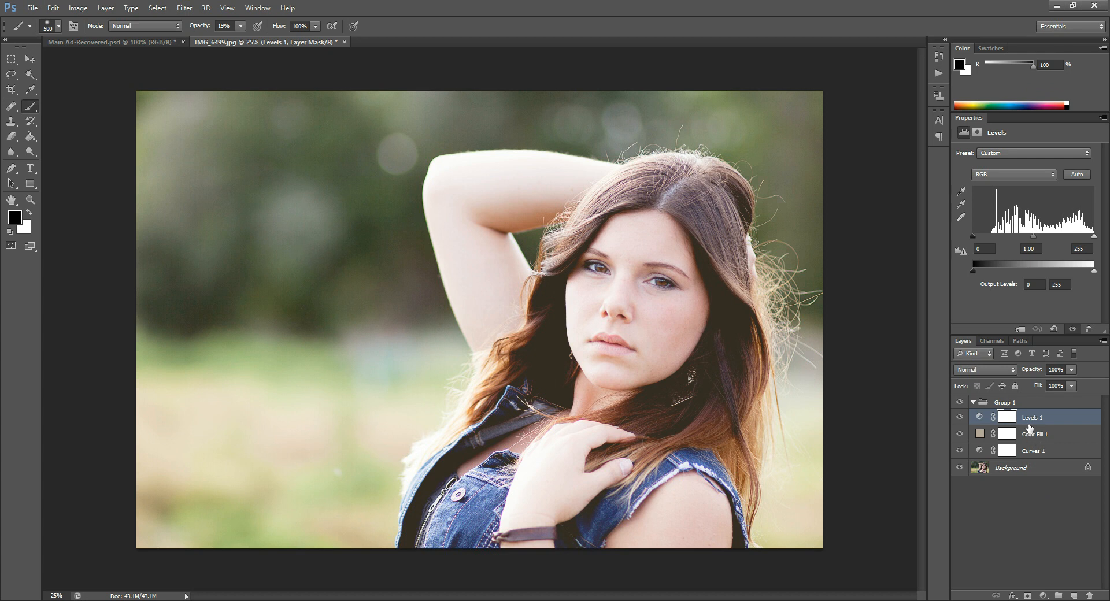
Step: Ungroup Levels, Color Fill and Curves so they sit loose above the Background
left_click(1033, 450)
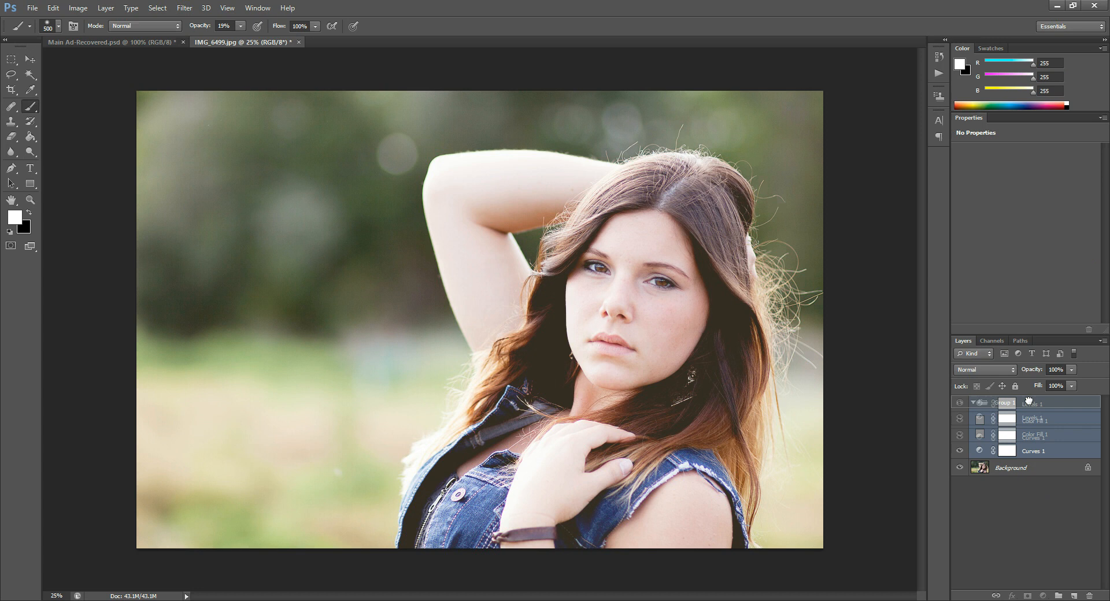
left_click(974, 402)
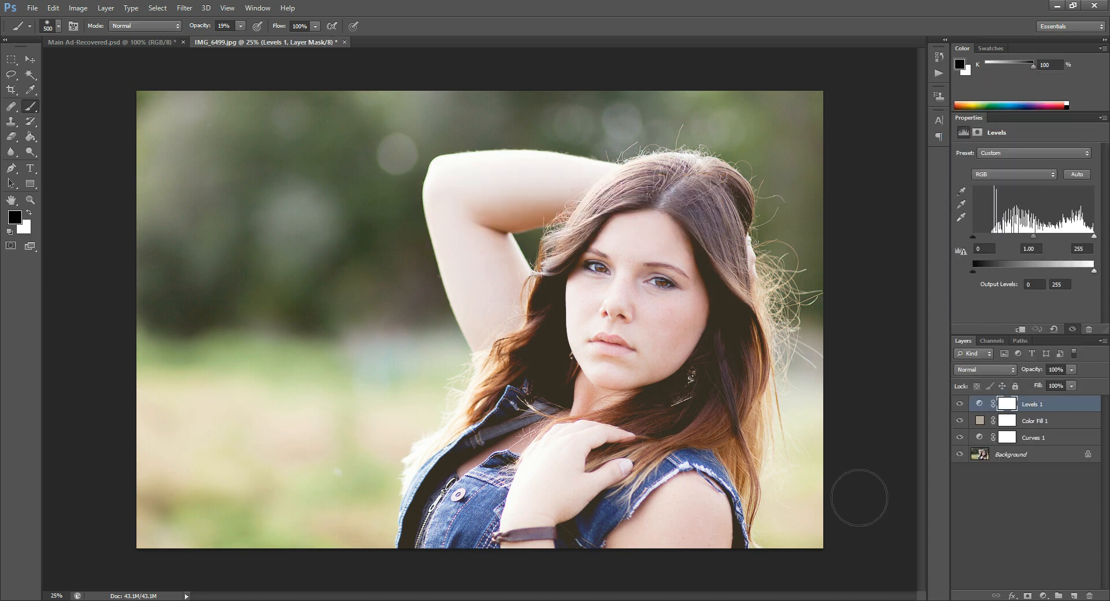
mouse_move(1044, 405)
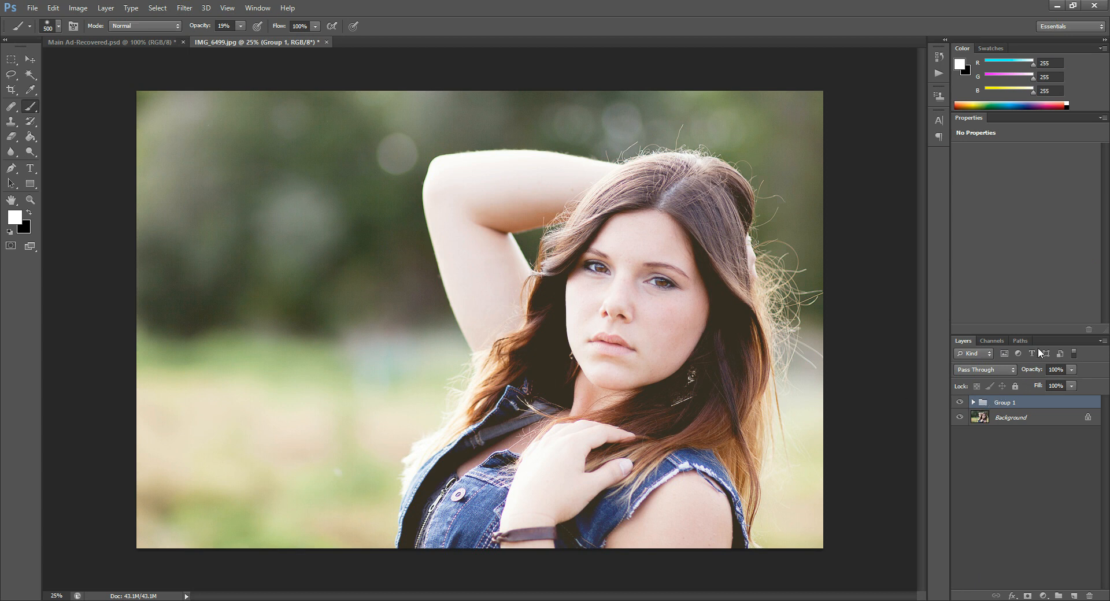
Step: Try lowering Group 1's opacity to about half, then return it to 100%
left_click_drag(1069, 386, 1054, 386)
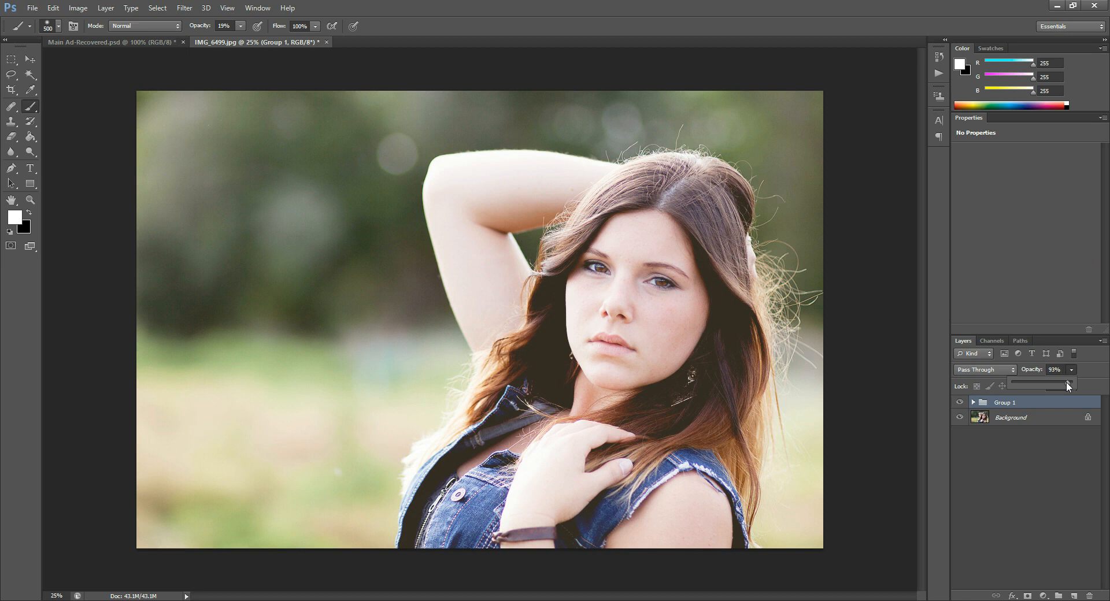
left_click_drag(1068, 386, 1043, 382)
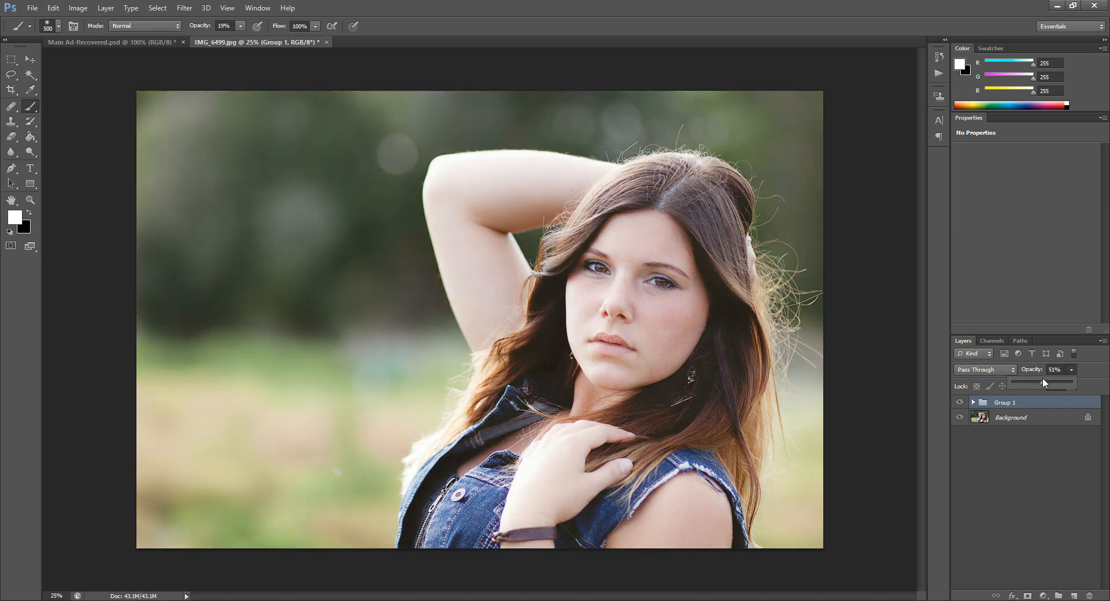
left_click_drag(1043, 384, 1055, 384)
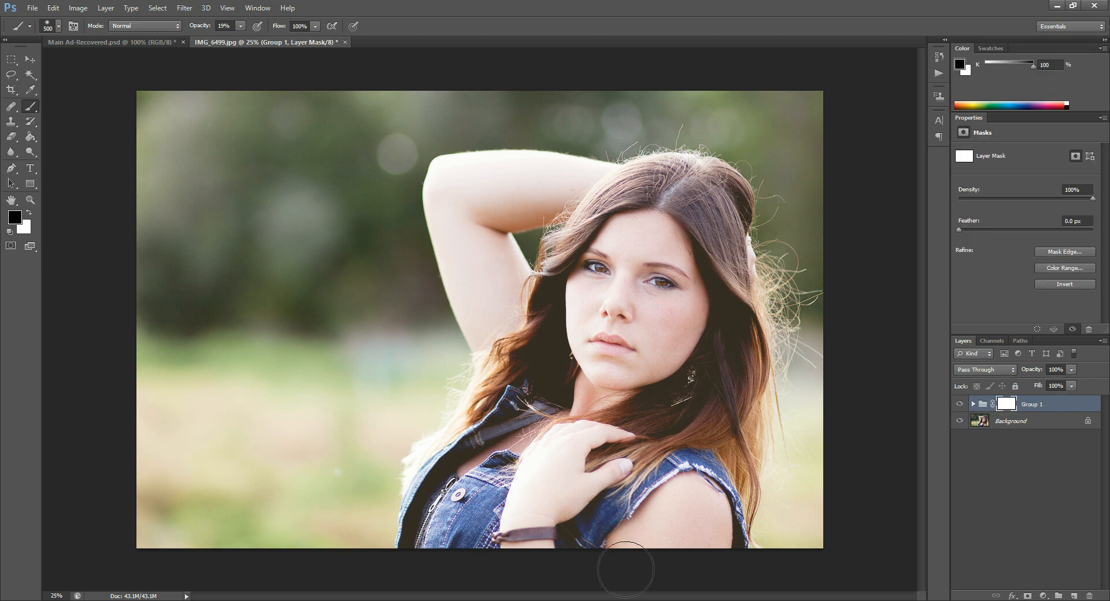
mouse_move(781, 362)
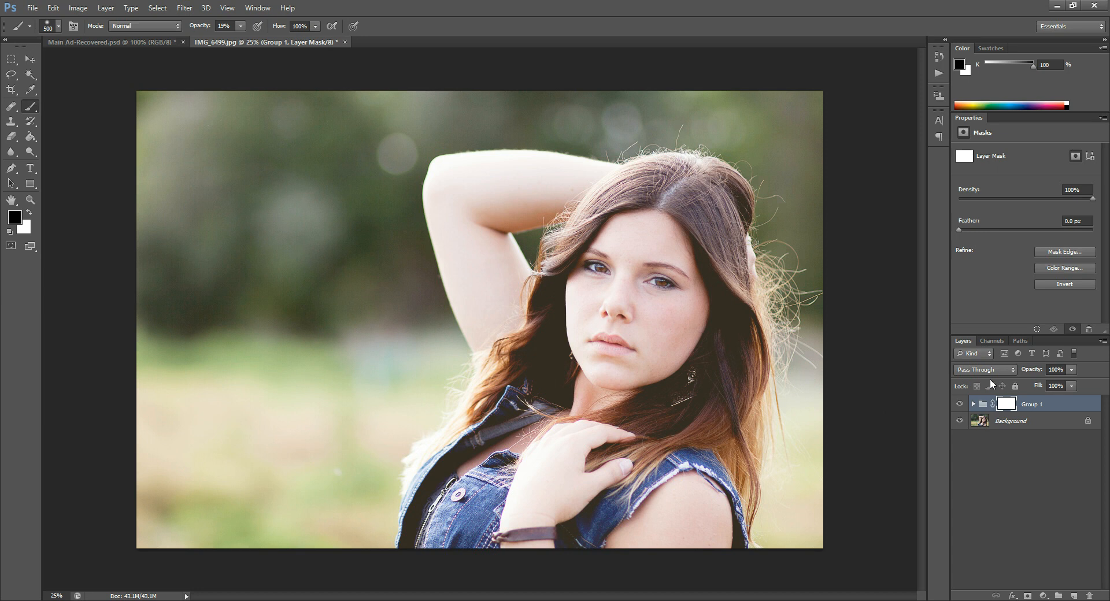
mouse_move(638, 337)
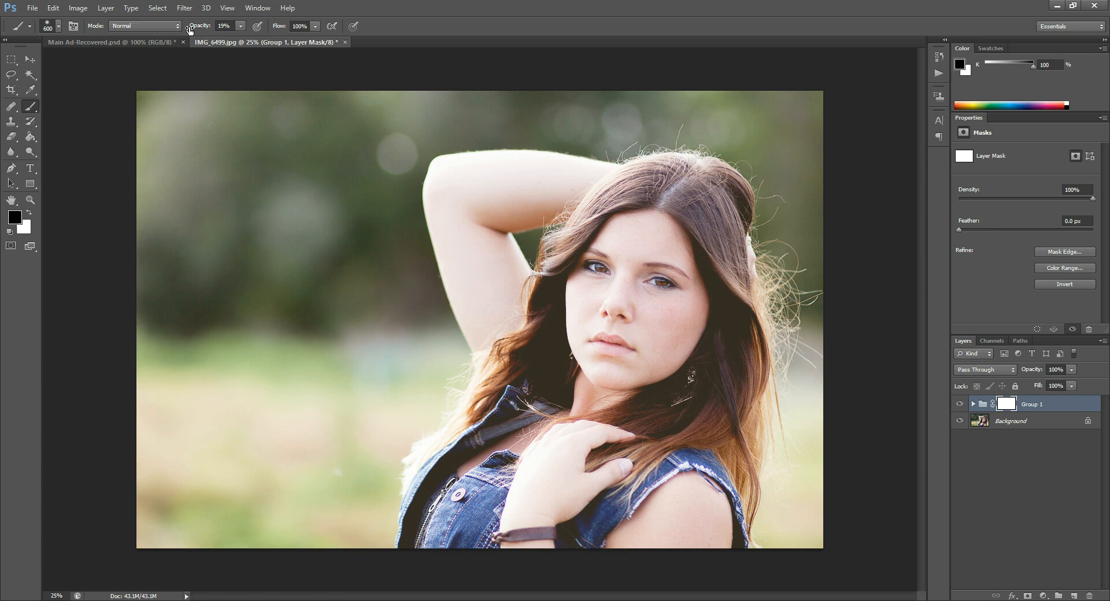
mouse_move(605, 319)
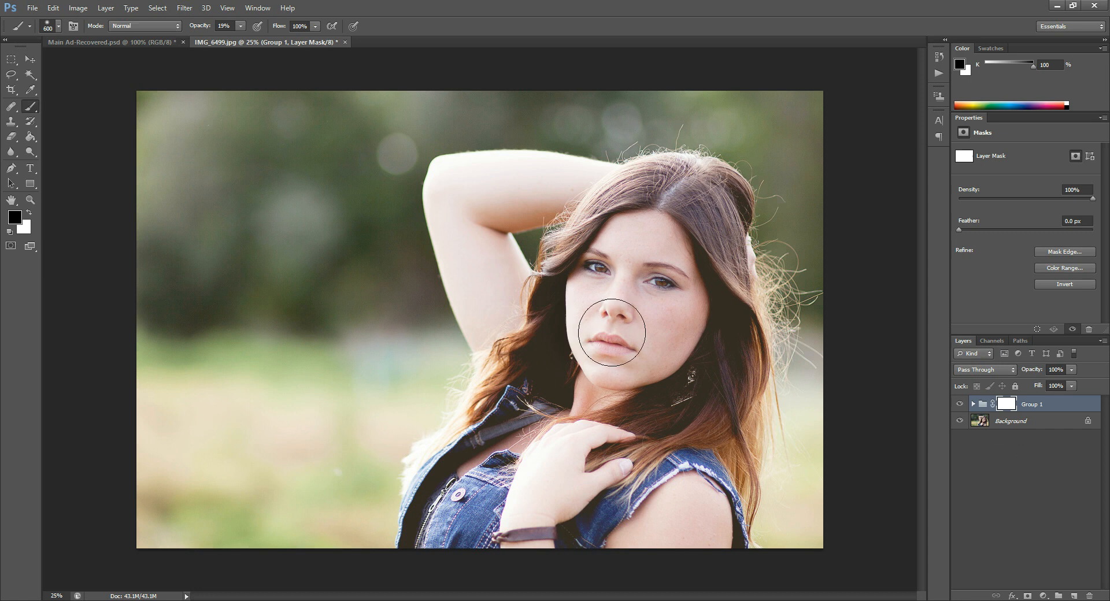
Step: Paint black at 19% on Group 1's mask over the lower face, eyes and forehead
left_click_drag(613, 334, 681, 248)
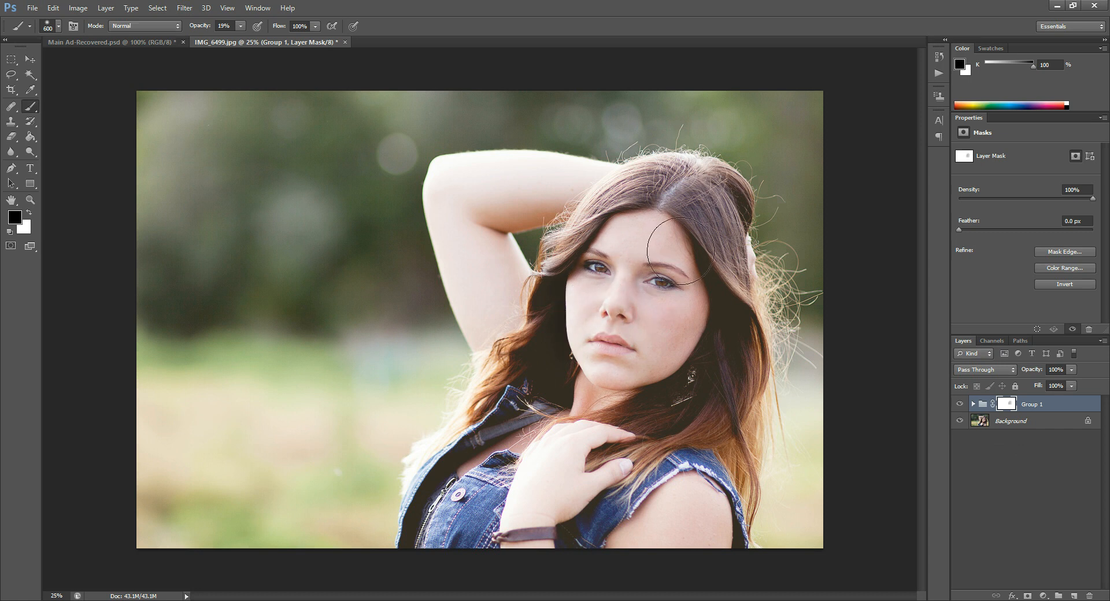
left_click_drag(680, 248, 542, 520)
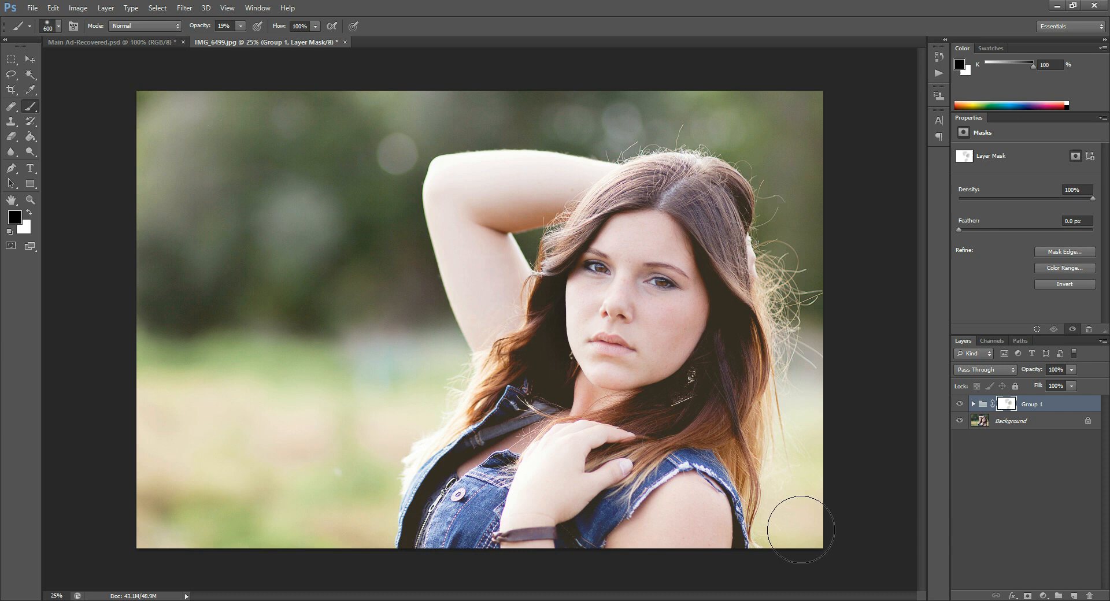
left_click(974, 403)
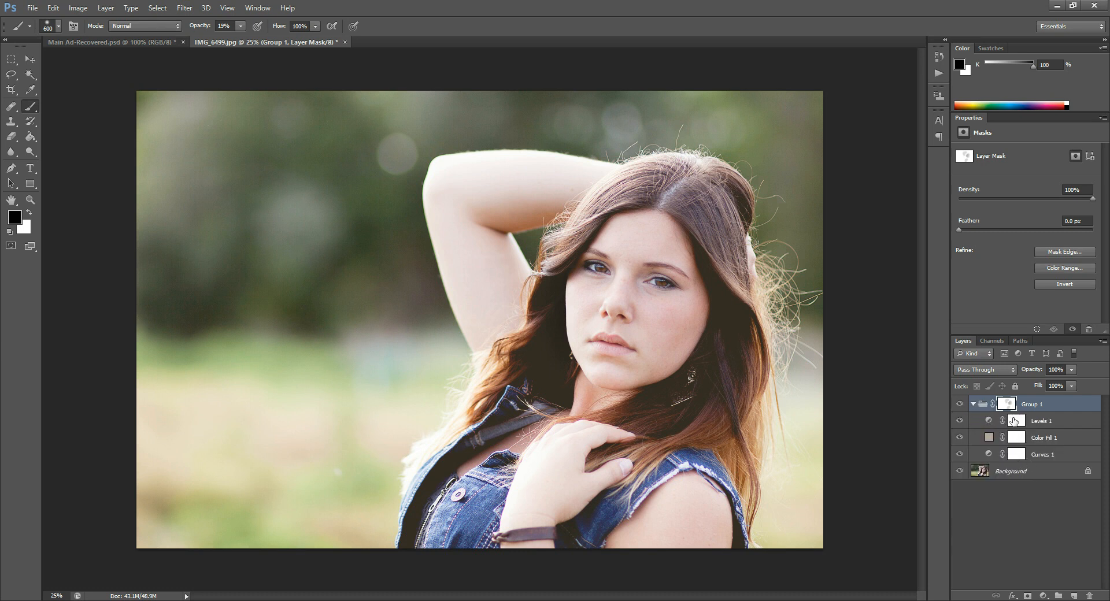
mouse_move(641, 340)
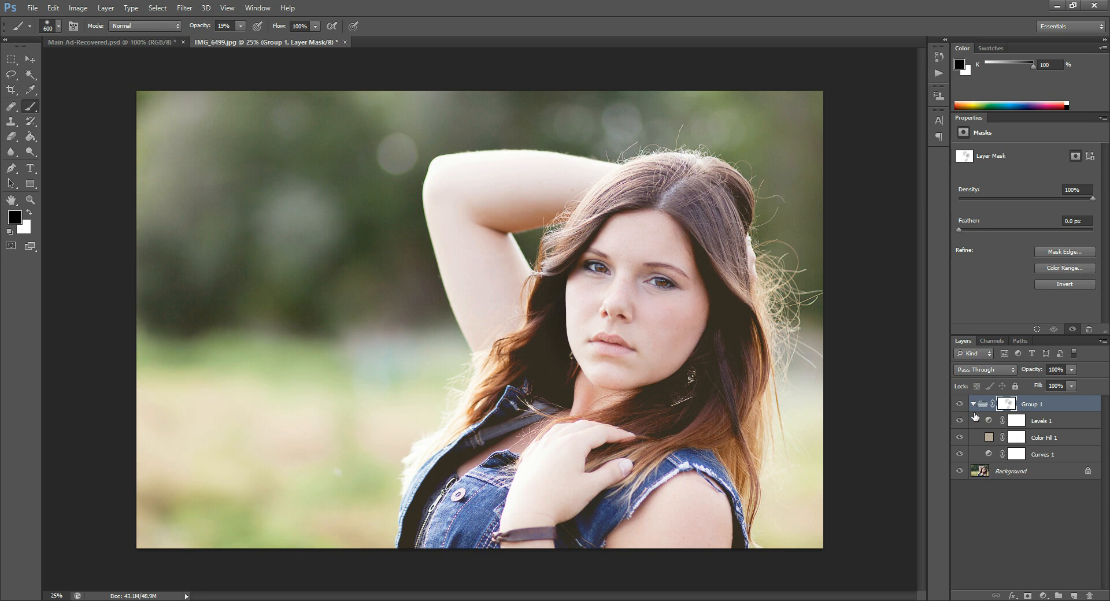
left_click(974, 404)
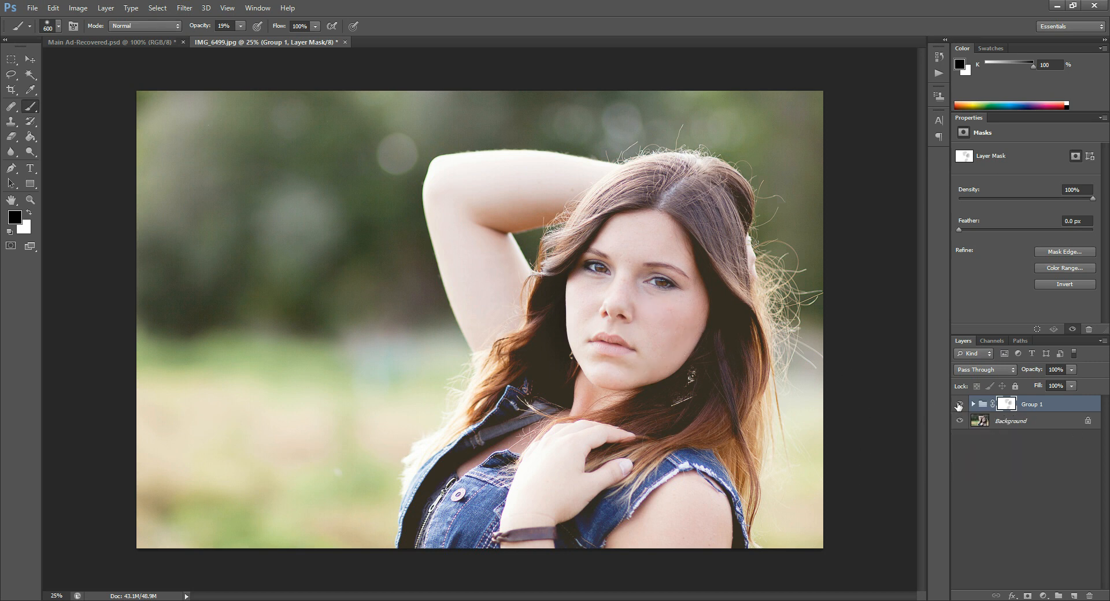
Step: Put the Group 1 name into edit mode with its text selected
double_click(1032, 404)
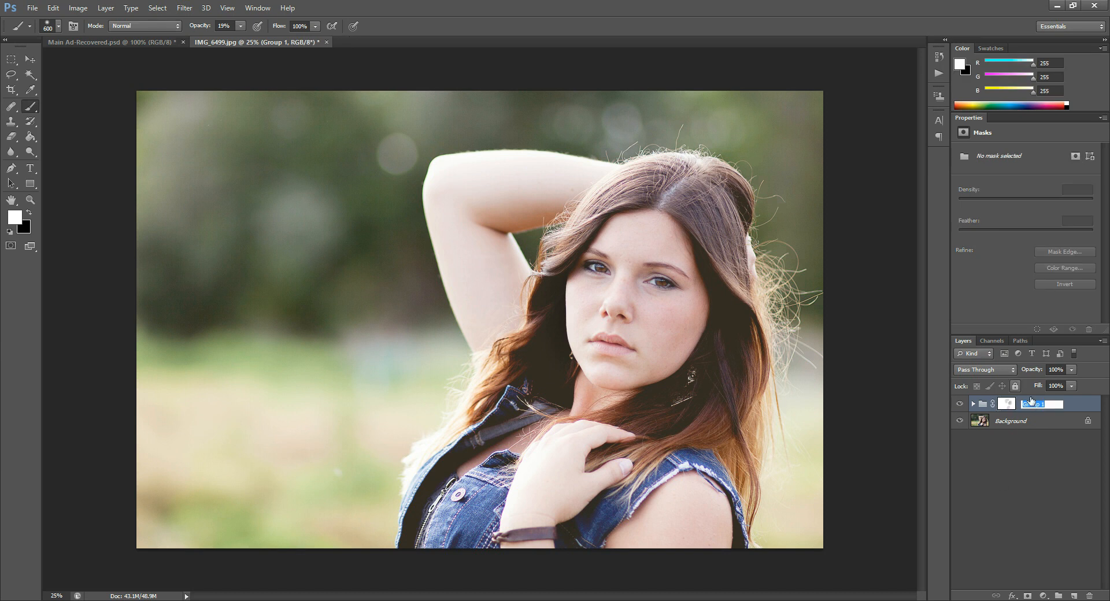
double_click(1040, 404)
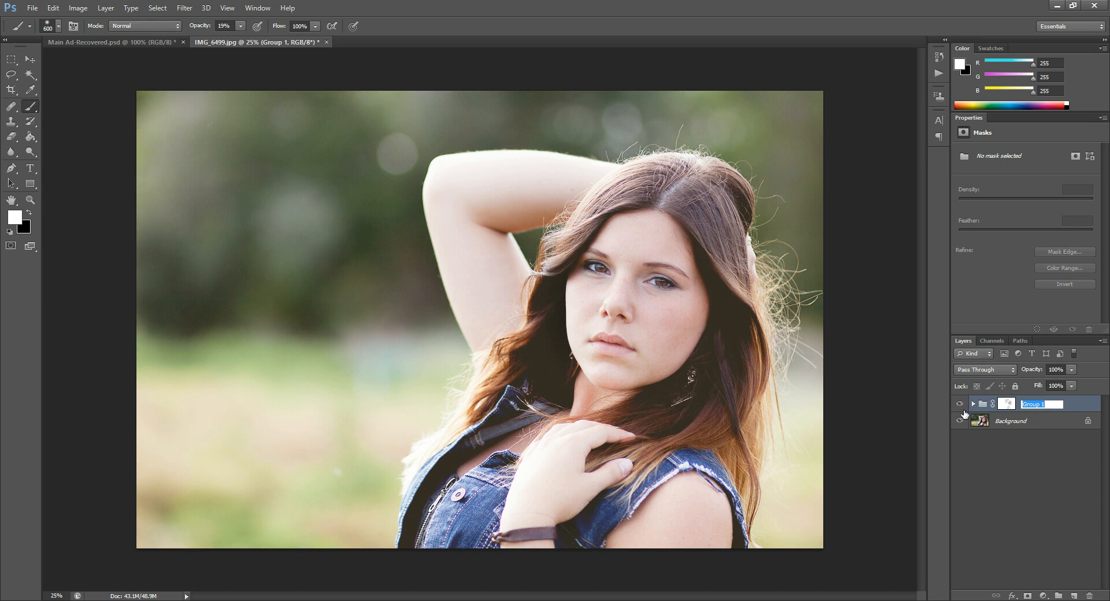
mouse_move(914, 288)
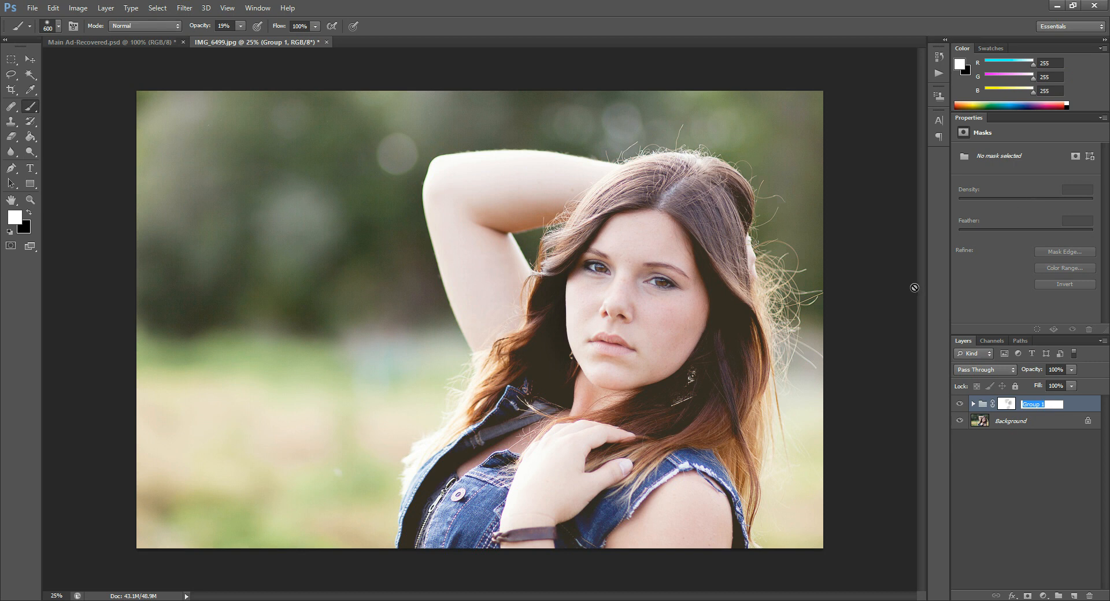
mouse_move(1019, 465)
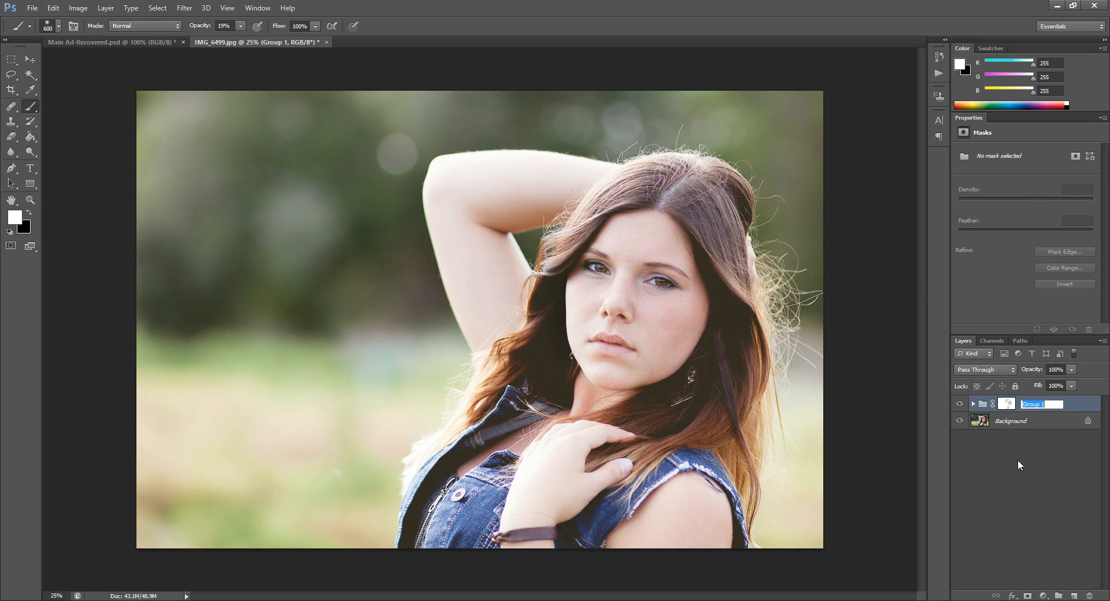
mouse_move(987, 521)
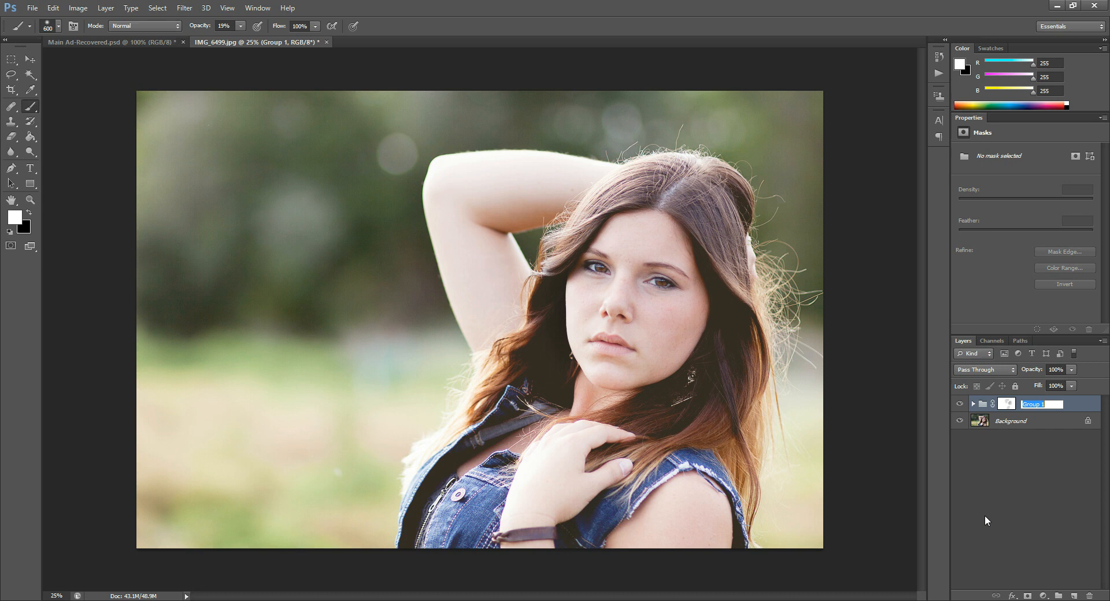
mouse_move(984, 344)
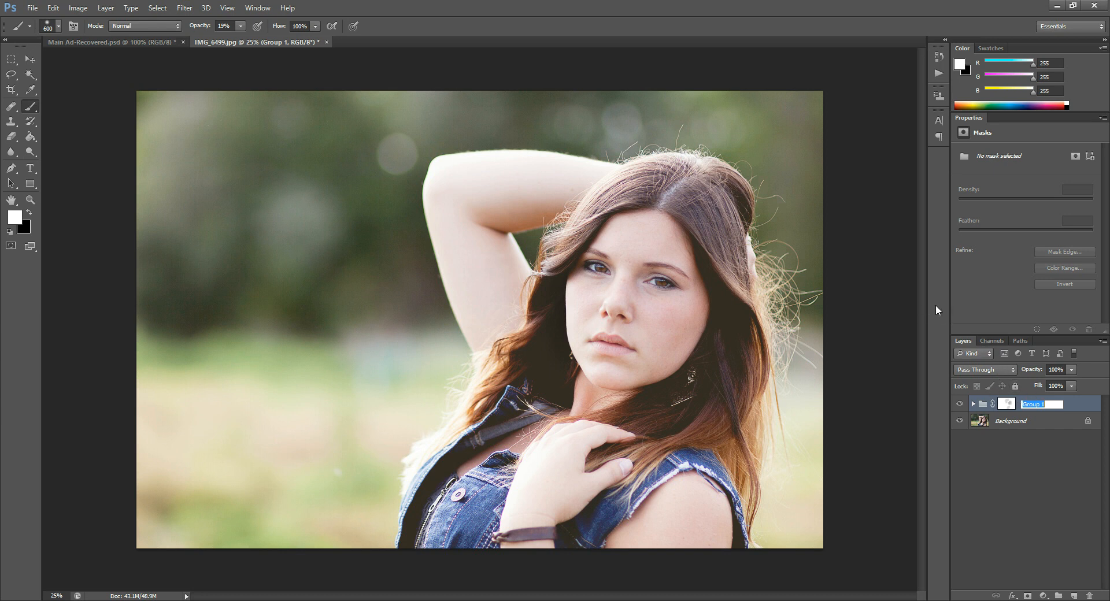
mouse_move(945, 358)
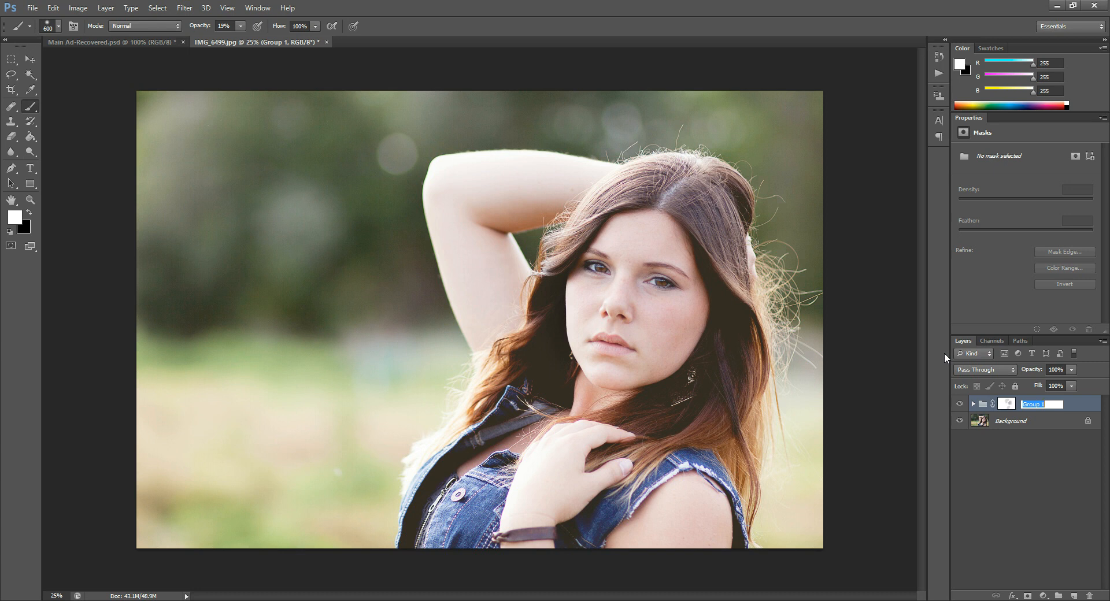
mouse_move(722, 357)
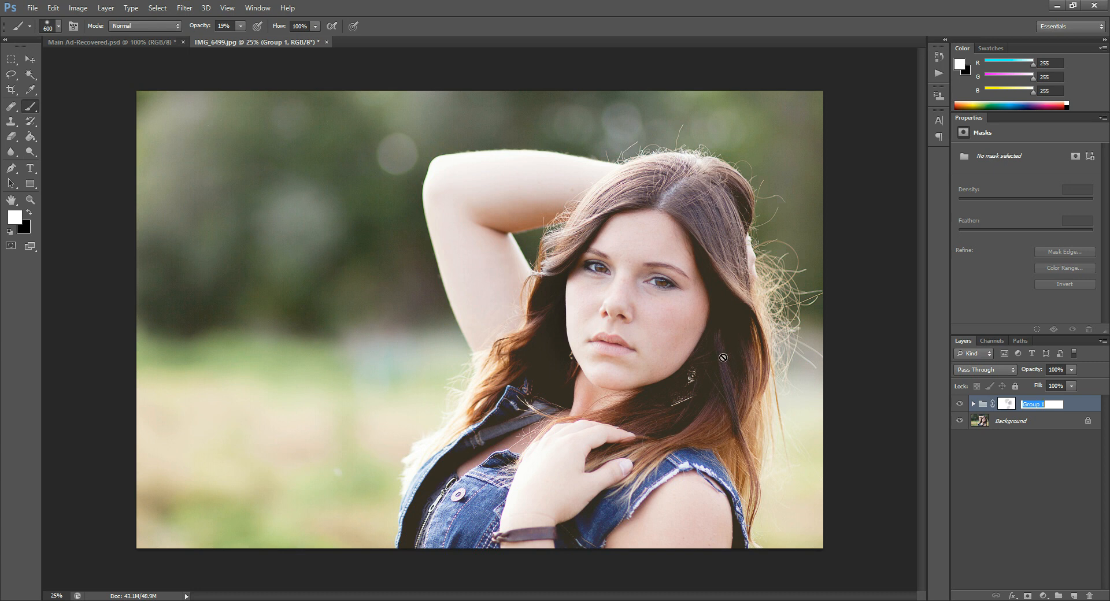
mouse_move(924, 339)
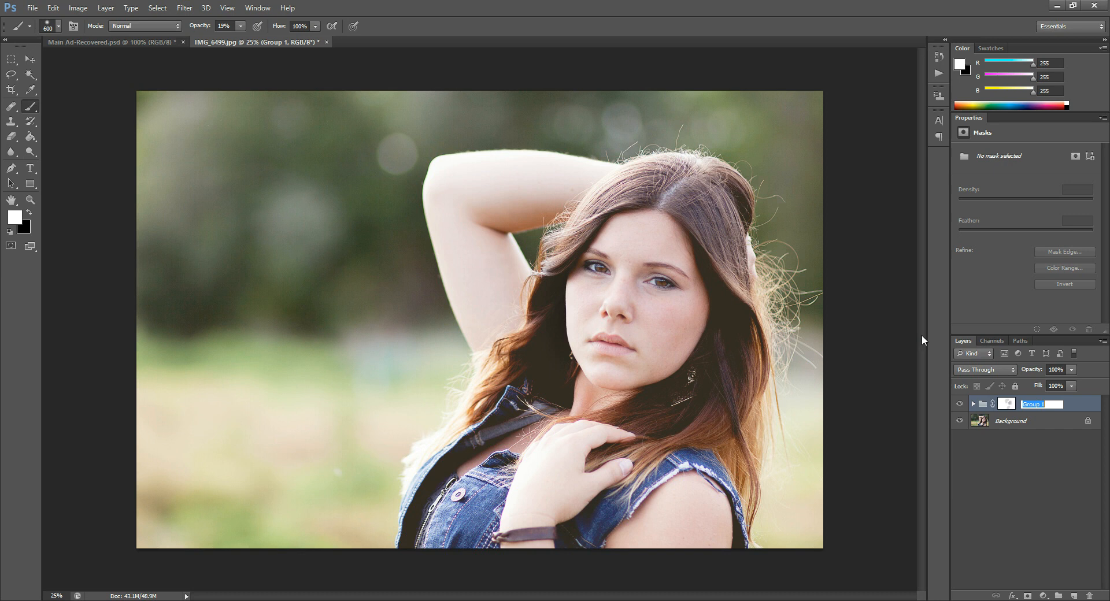